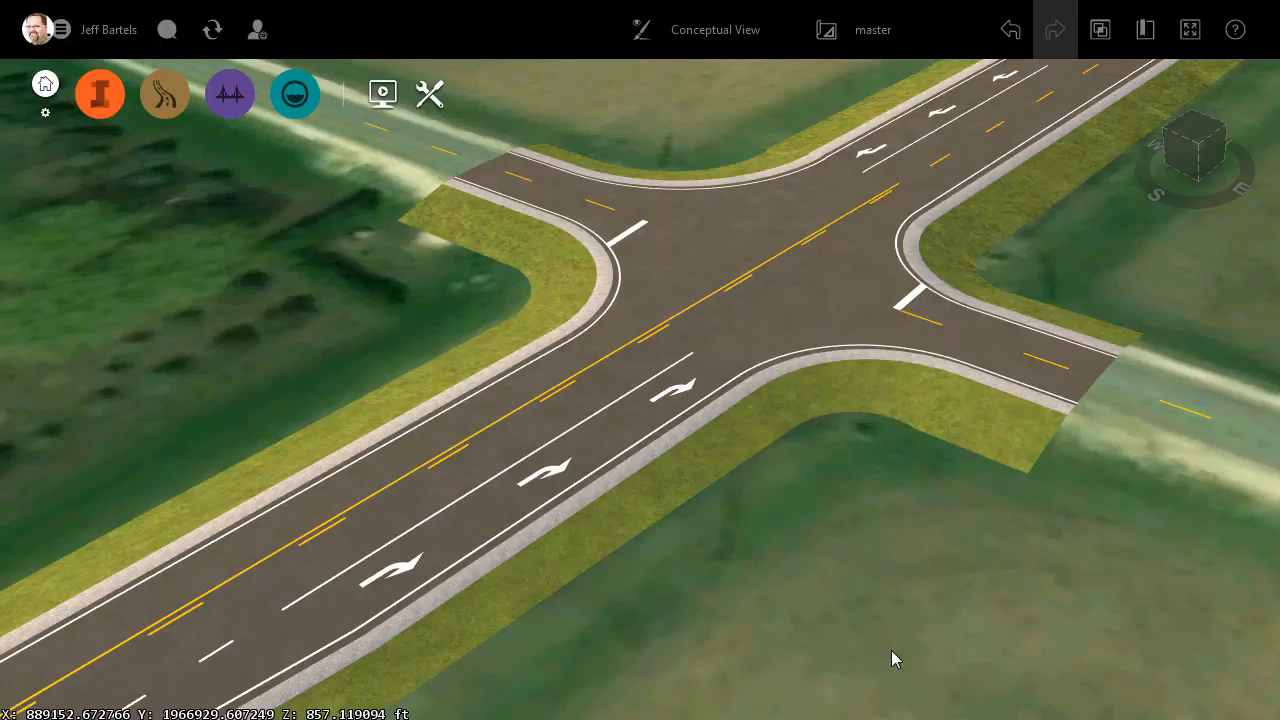
Expand the Manage palette of model management tools for the intersection model
click(175, 93)
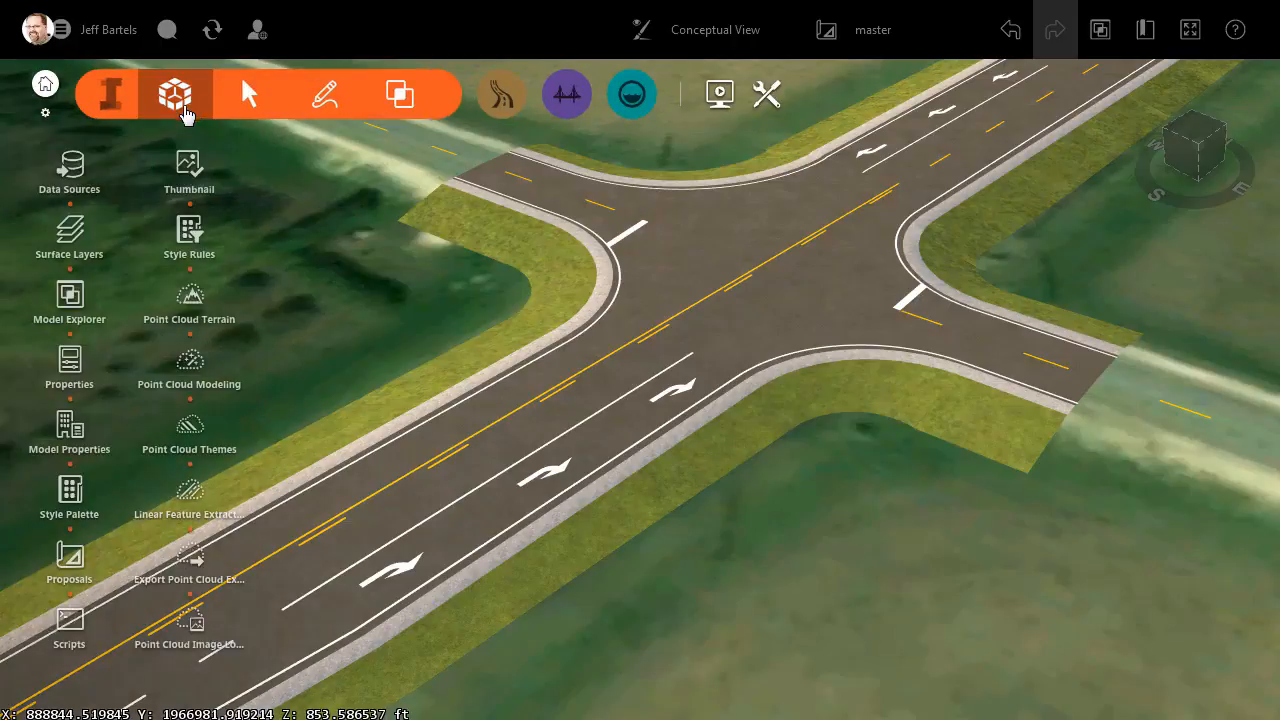
Open Data Sources and inspect the prop-corridor Rte 33 Top and CORRIDOR COVERAGES entries
click(68, 170)
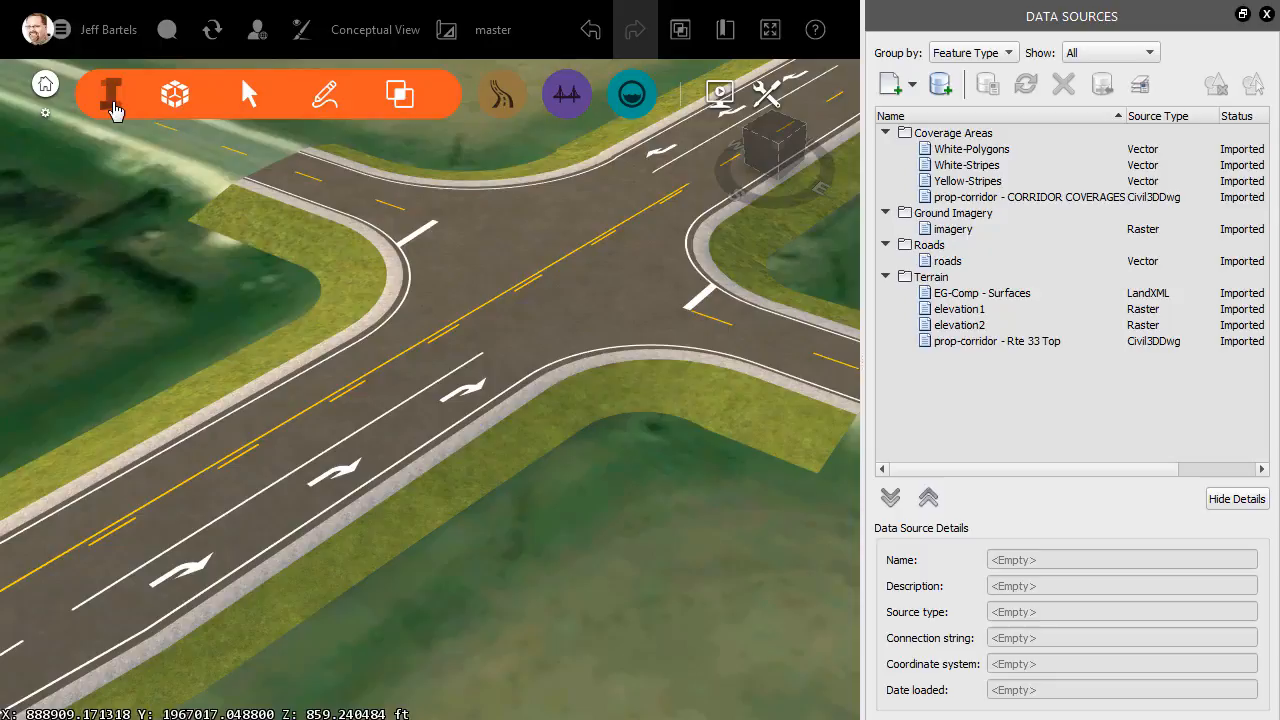
click(997, 340)
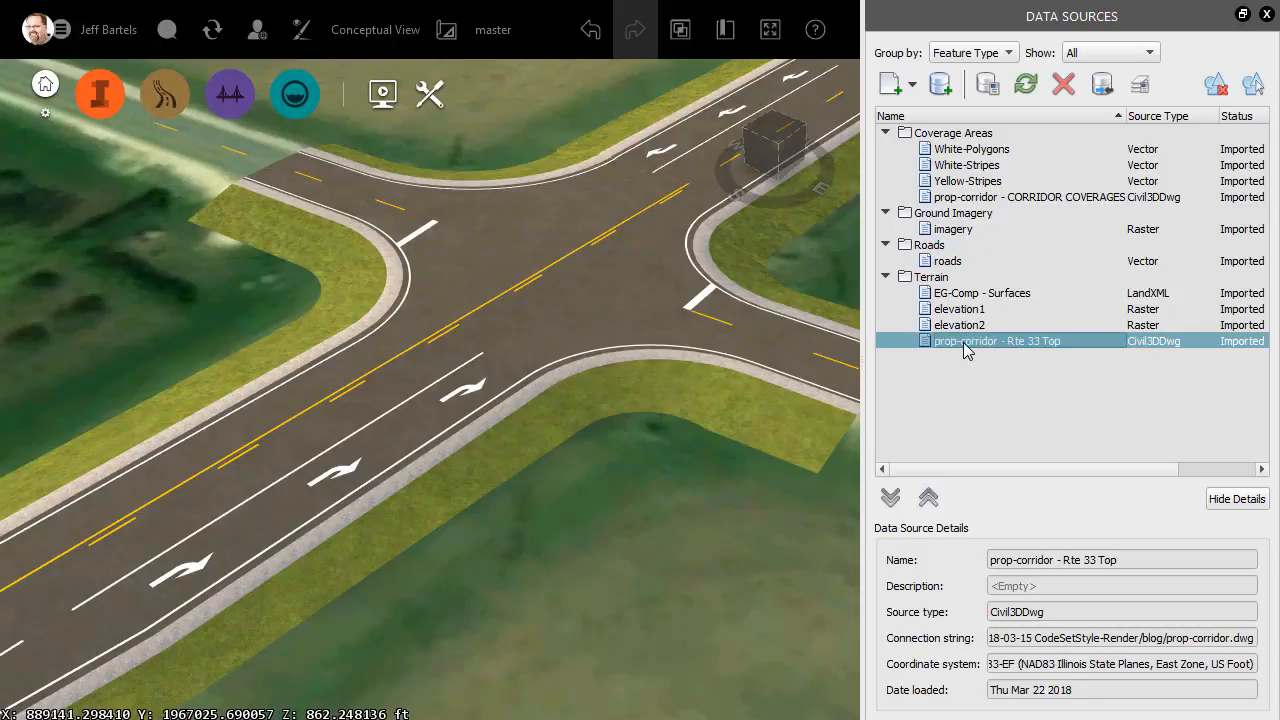
click(1050, 197)
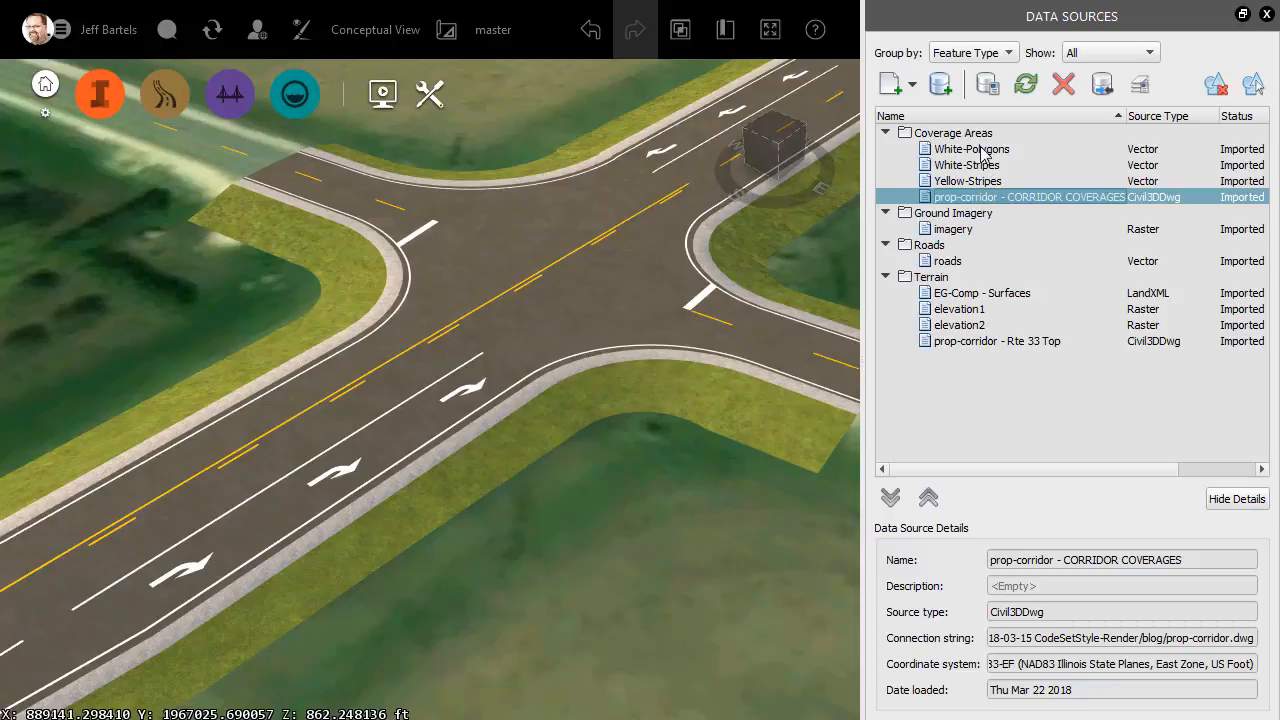
click(983, 388)
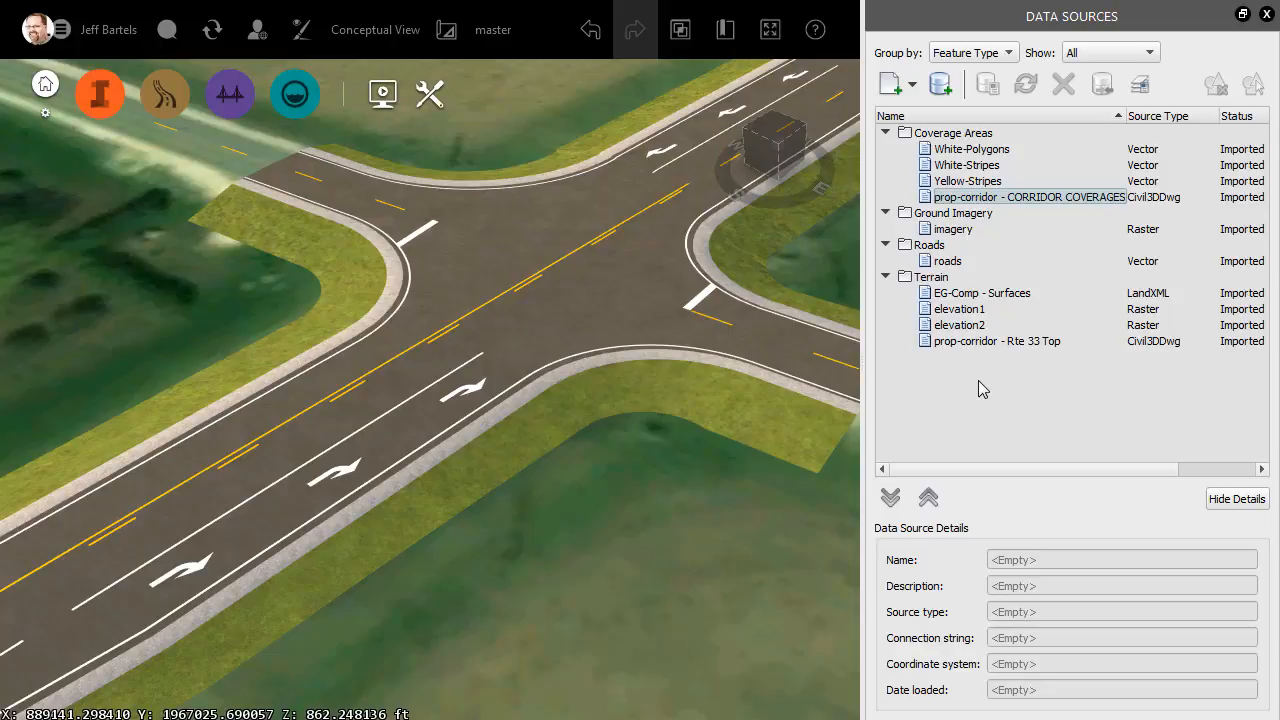
mouse_move(931, 429)
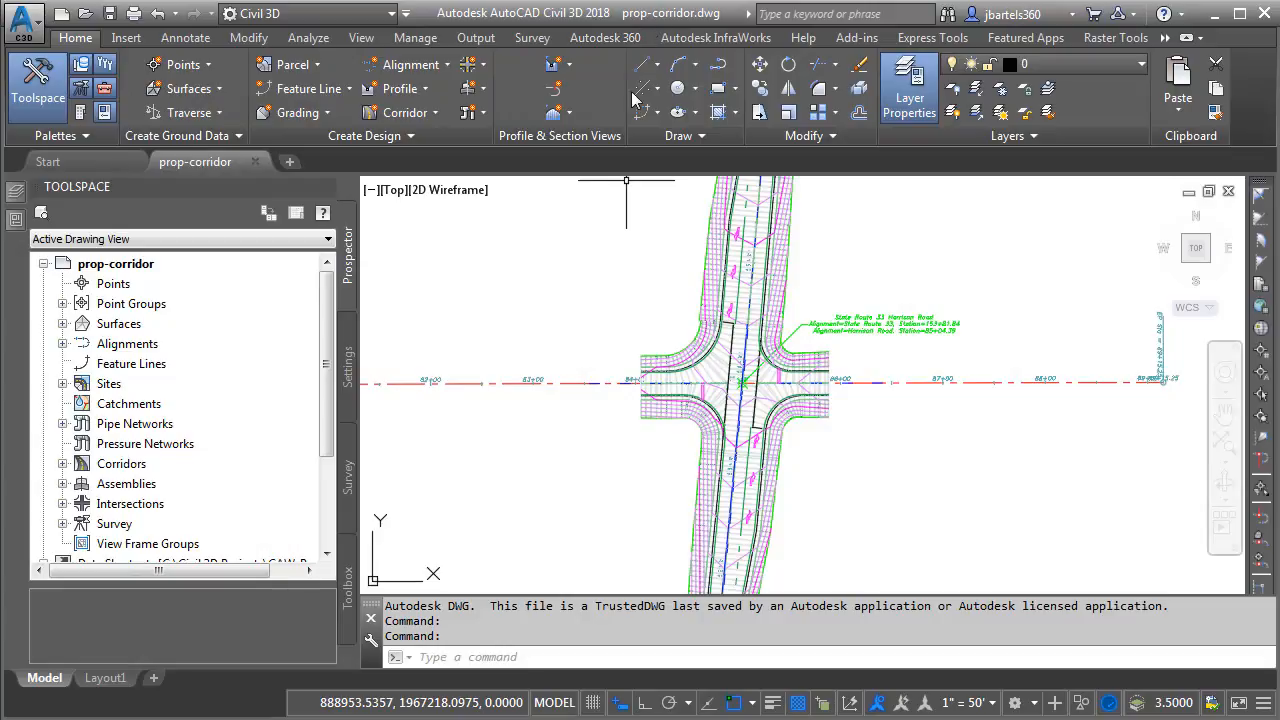
mouse_move(600, 272)
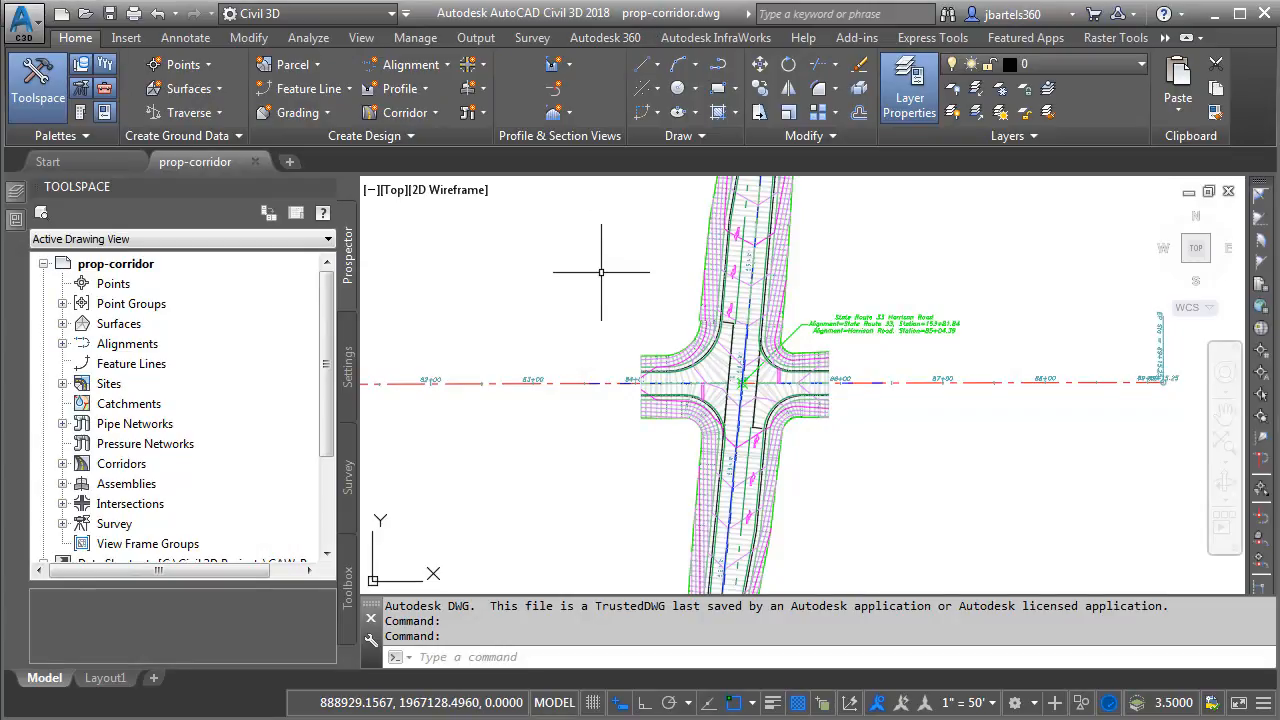
mouse_move(605, 358)
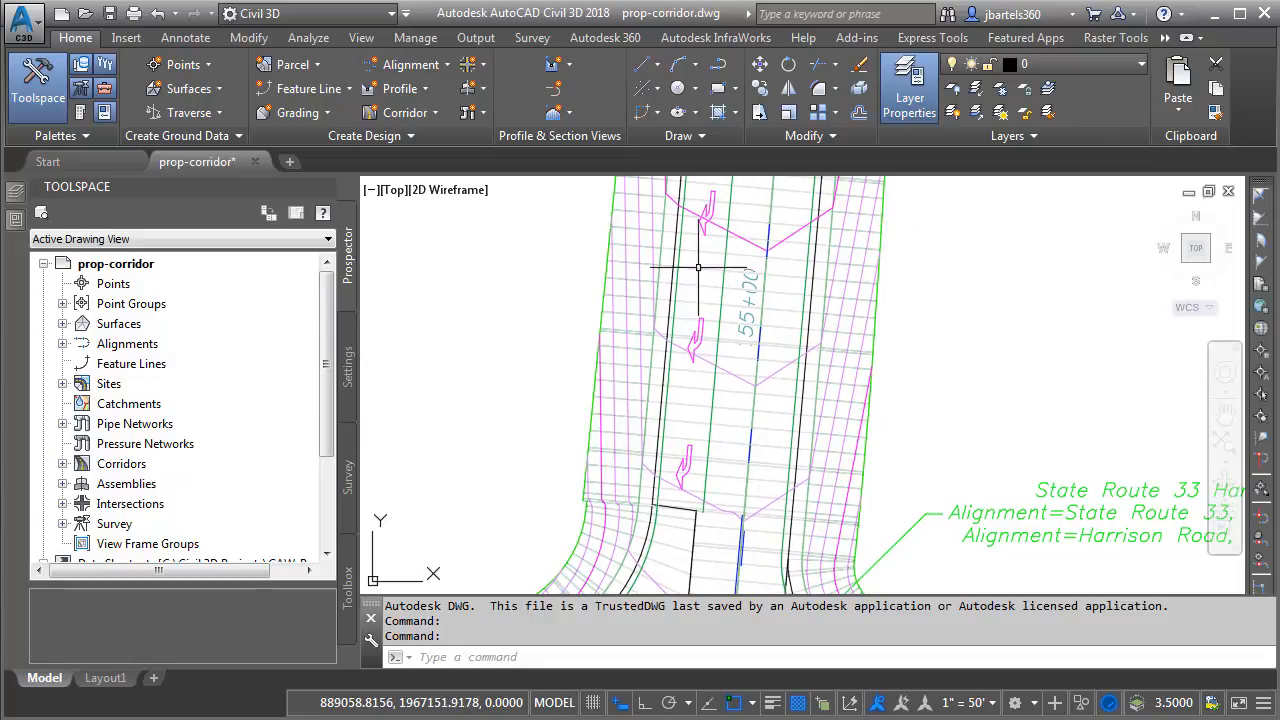
mouse_move(517, 467)
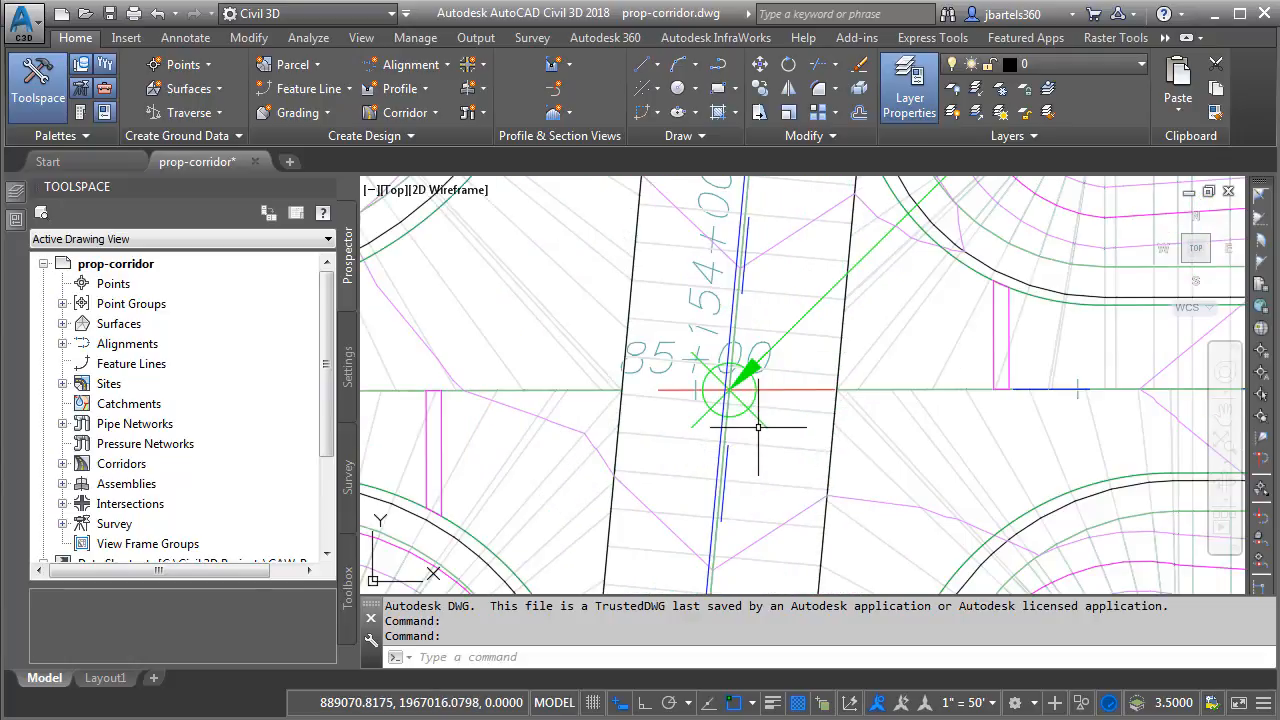
Select the State Route 33 and Harrison Road intersection marker to edit its curb returns
click(730, 390)
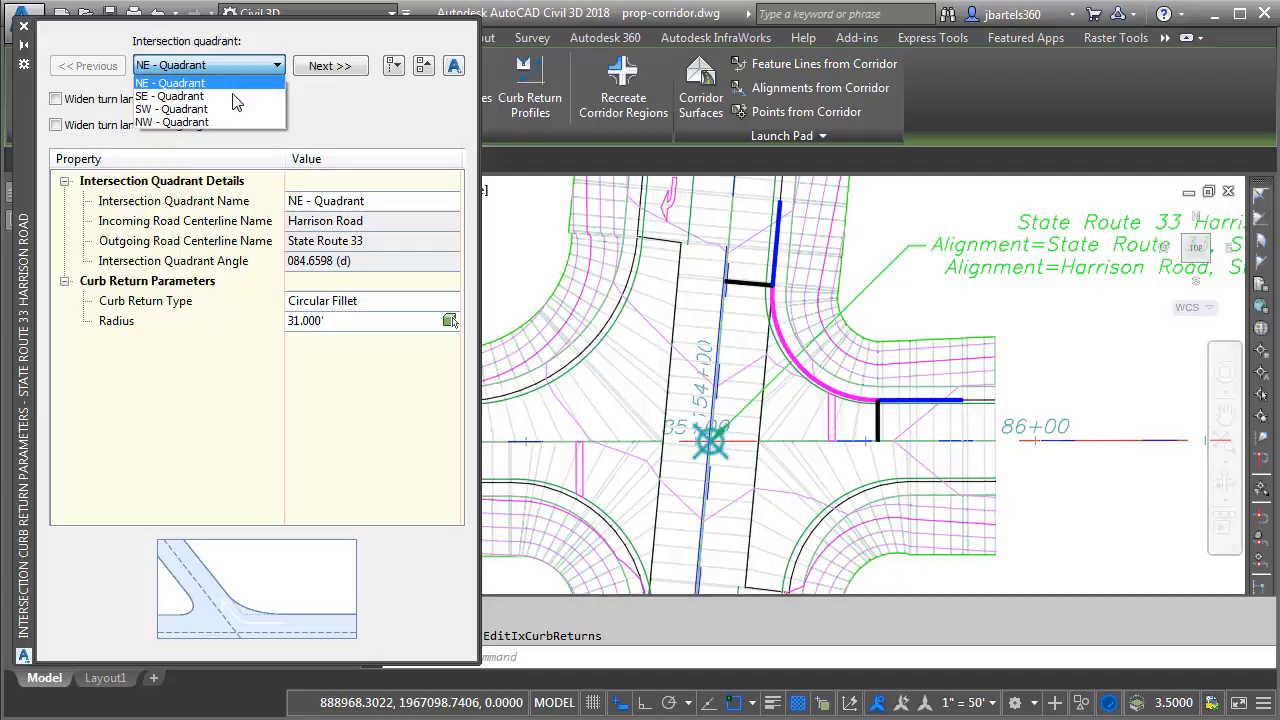
Step to the NW quadrant, leave Widen turn lane unchecked, and close the curb return editor
click(172, 122)
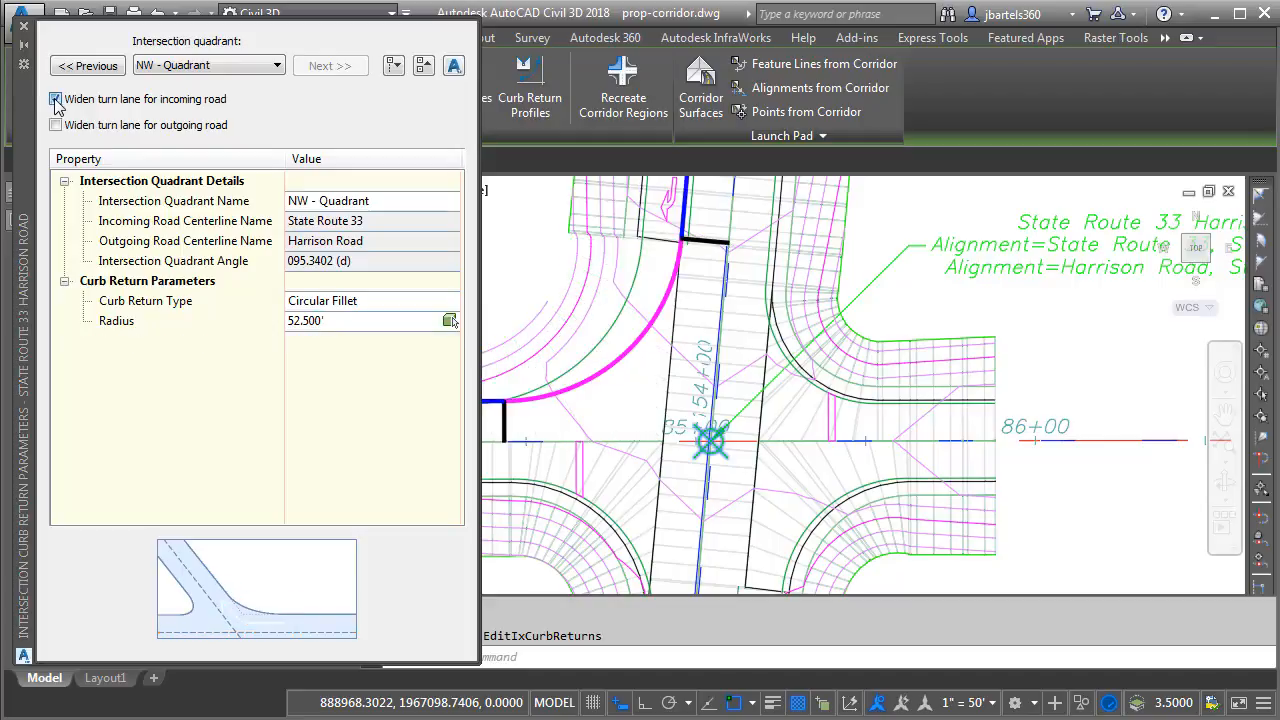
click(56, 98)
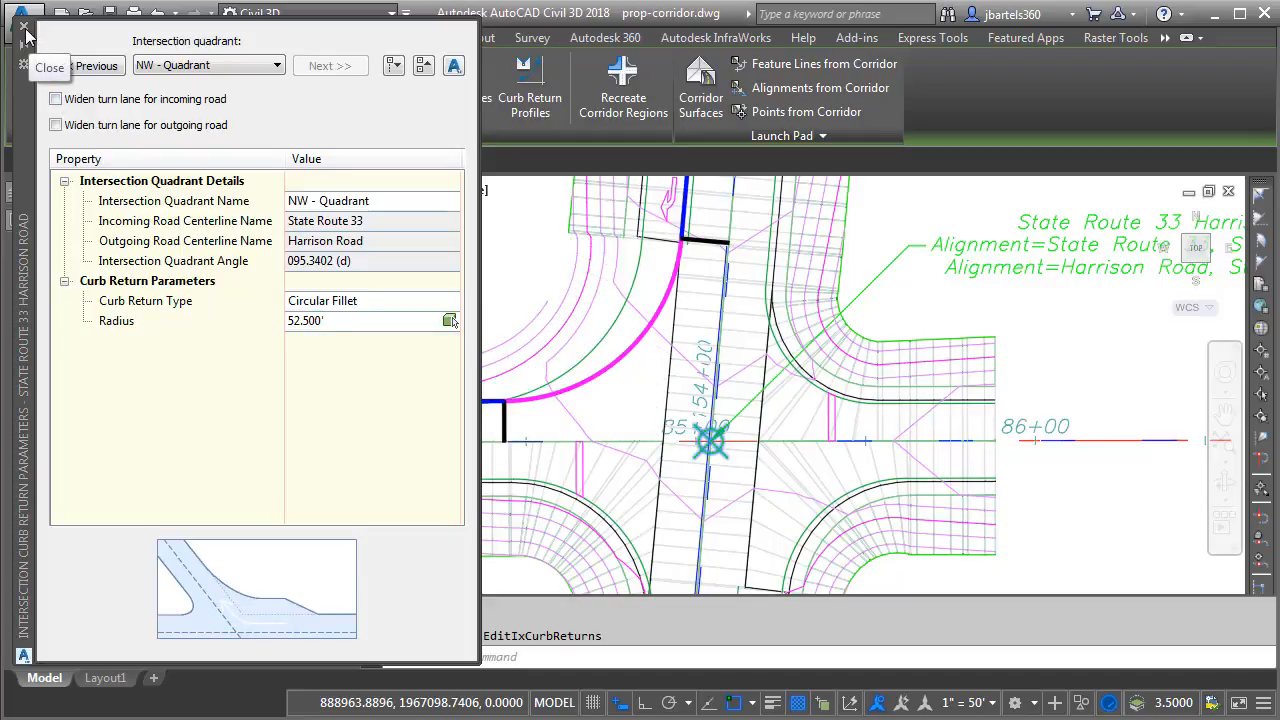
click(49, 66)
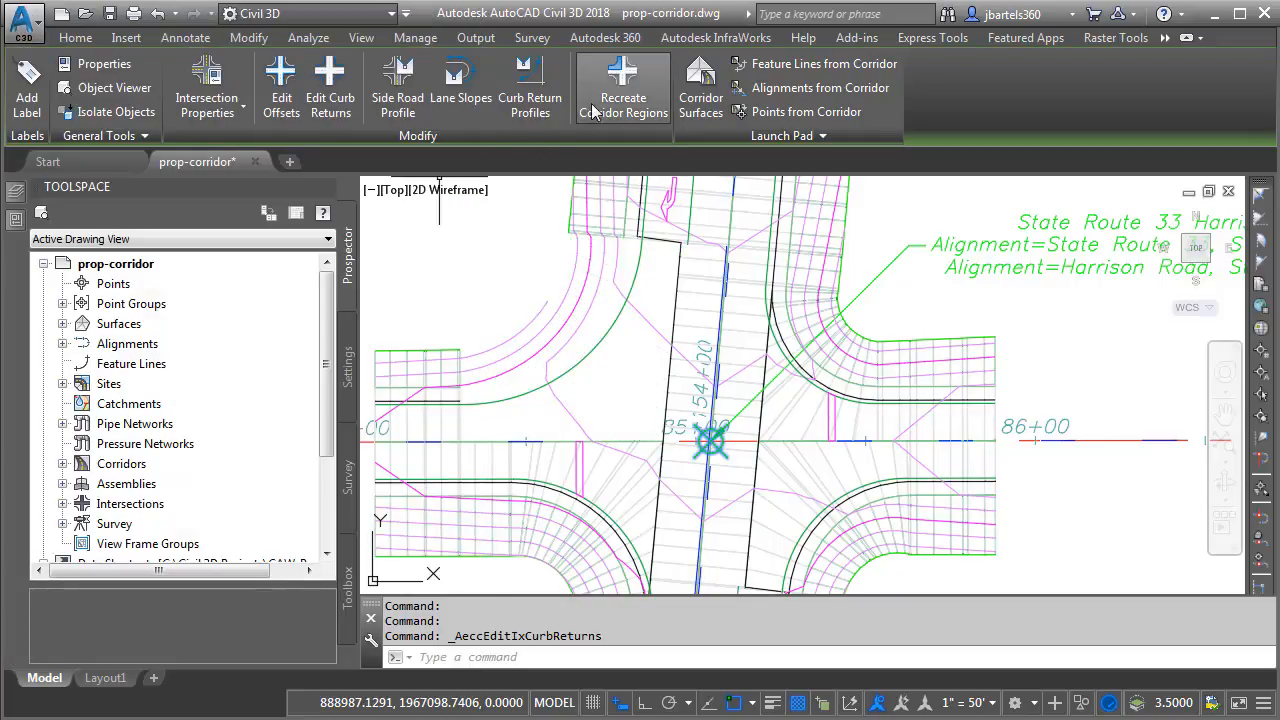
mouse_move(623, 85)
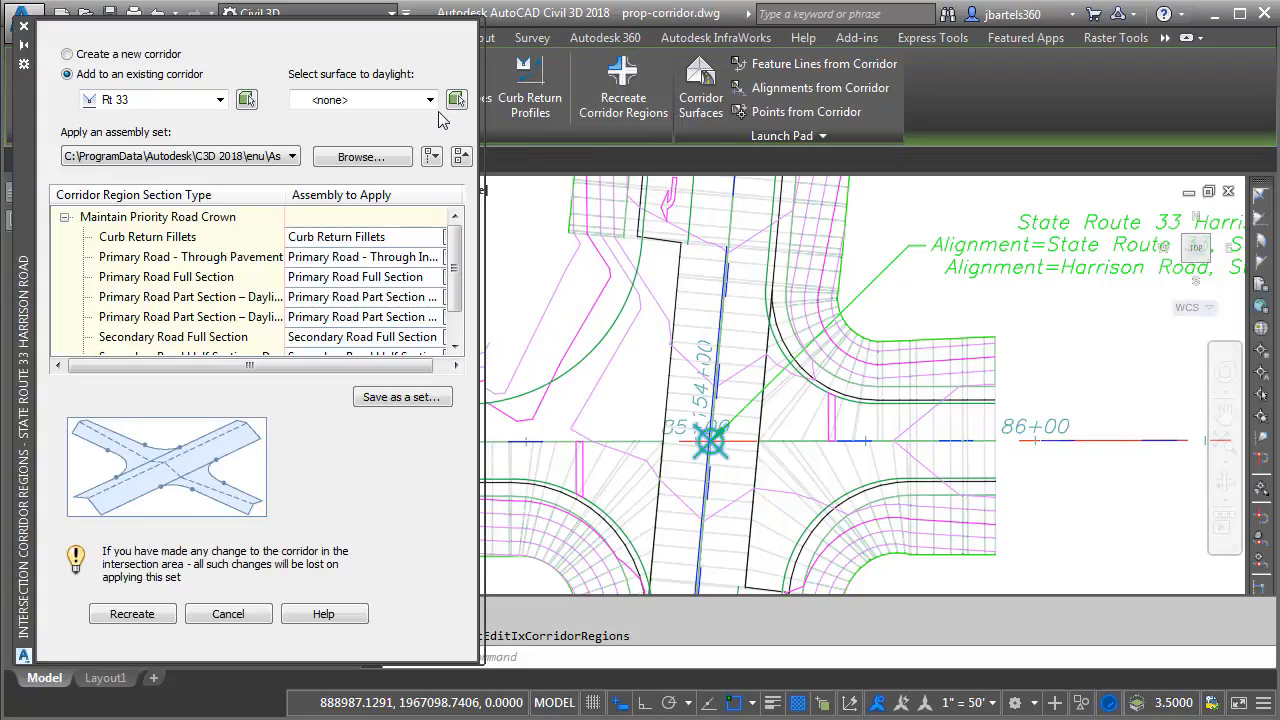
Recreate the intersection corridor regions in Rt 33, daylighting to the chosen surface
click(430, 99)
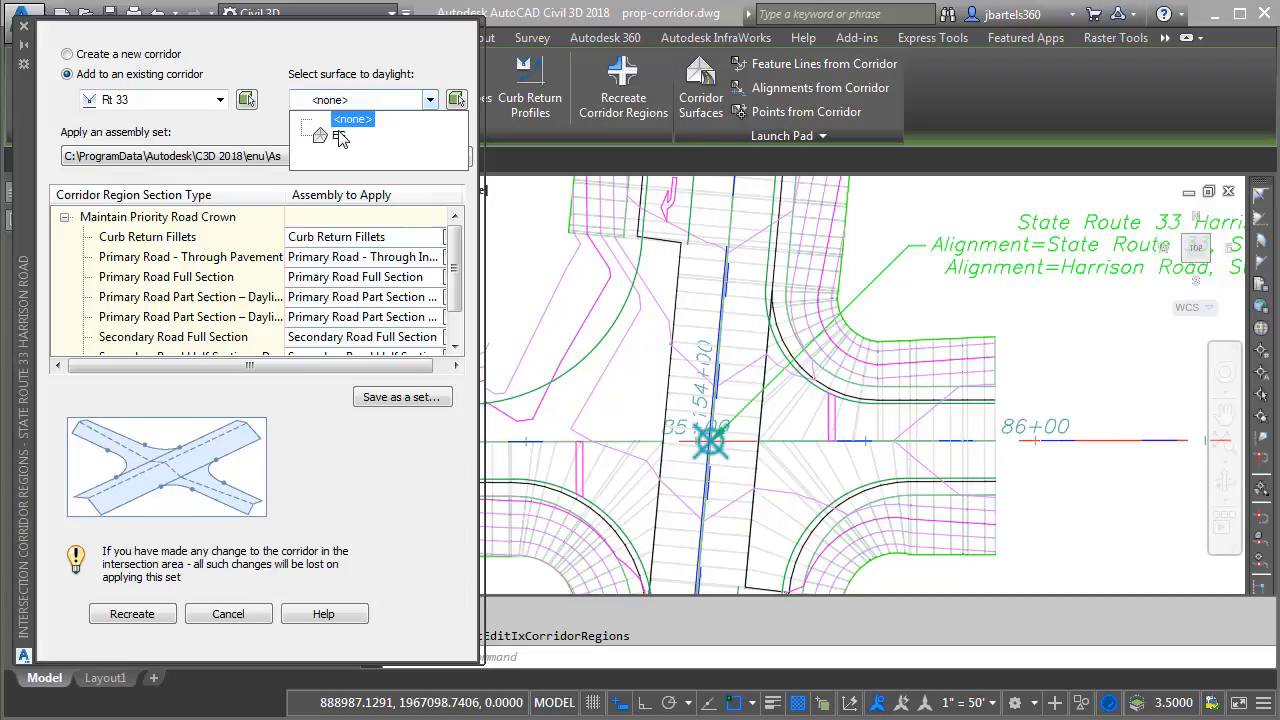
click(318, 134)
text(RE)
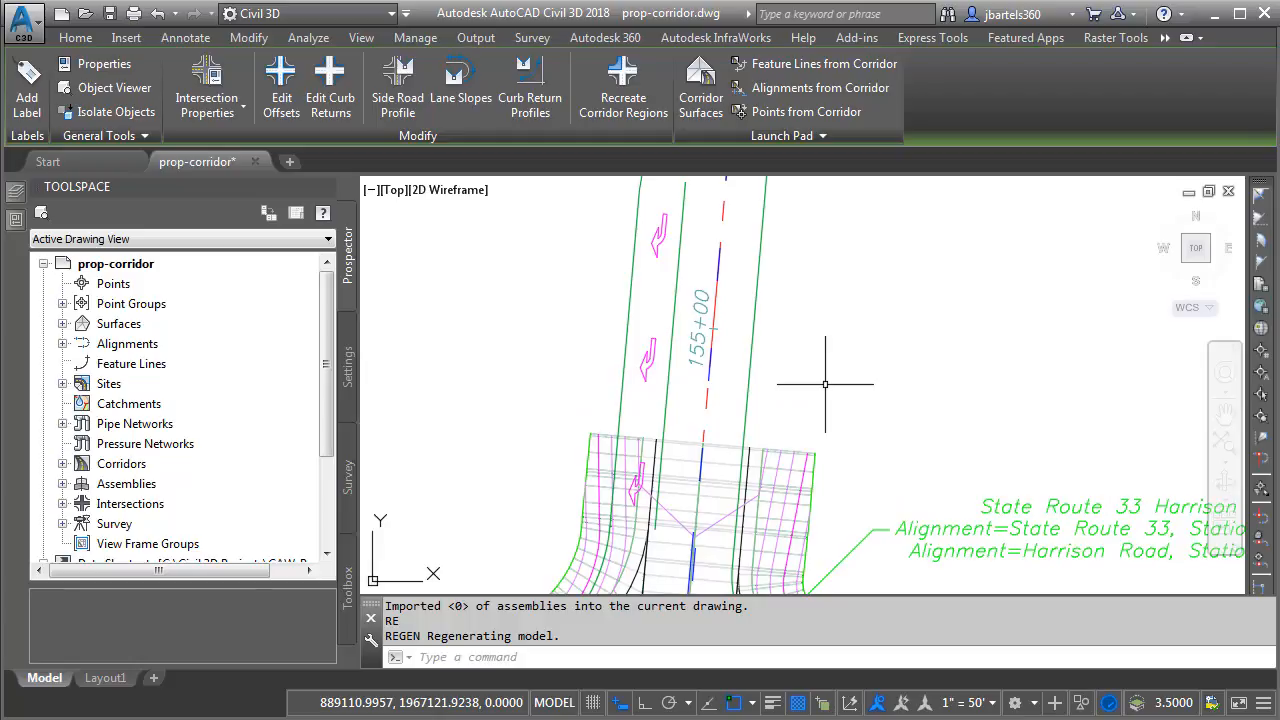
Isolate the $Alt-White Polygons layer and begin overwriting White-Polygons.shp
click(75, 37)
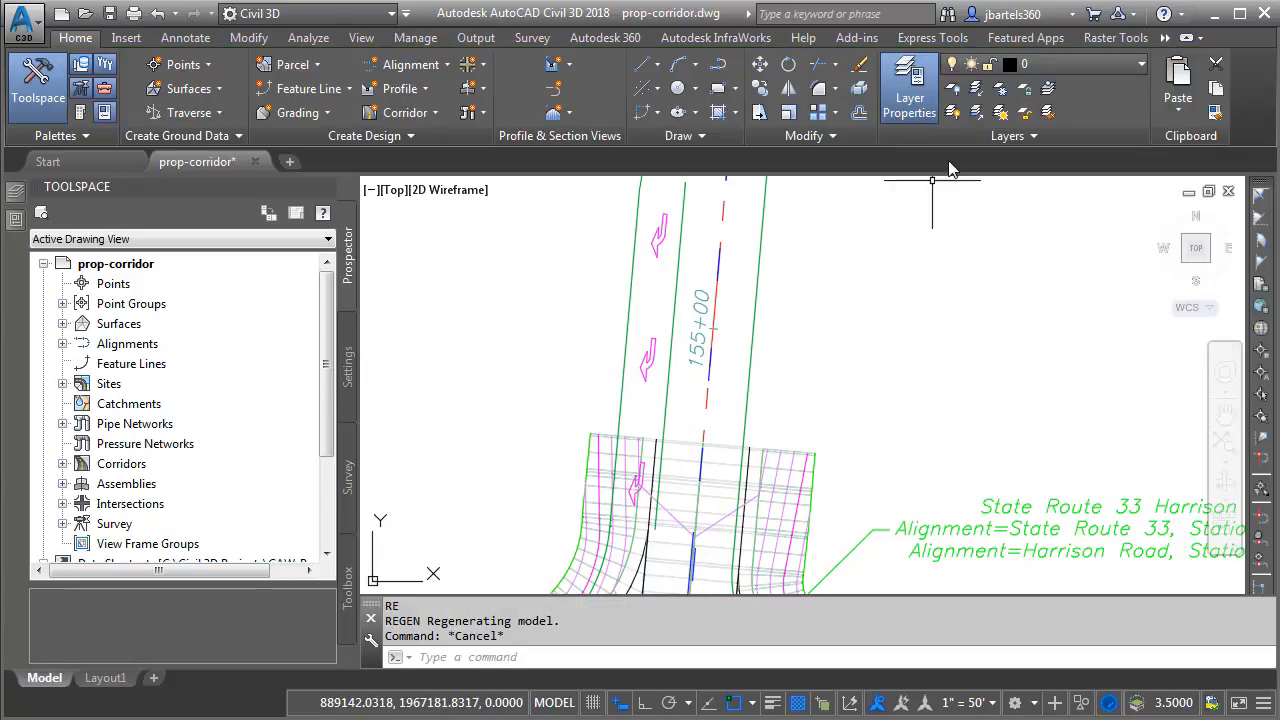
click(975, 88)
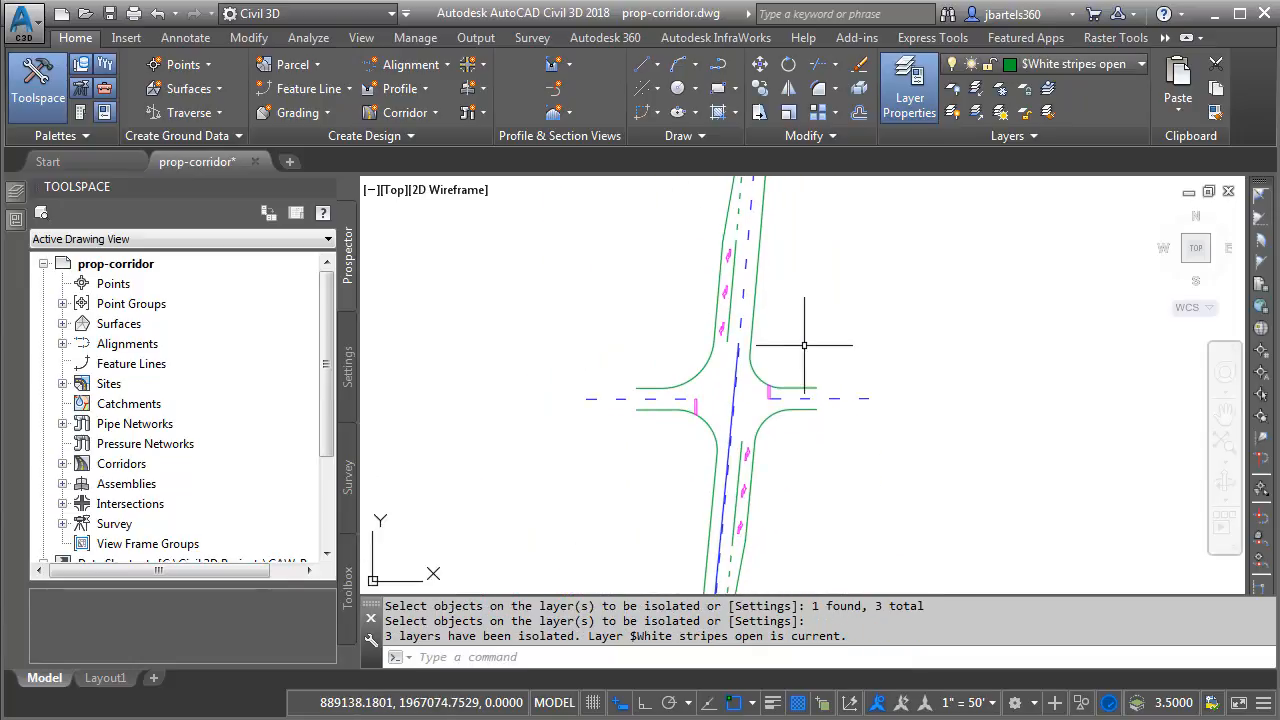
mouse_move(750, 478)
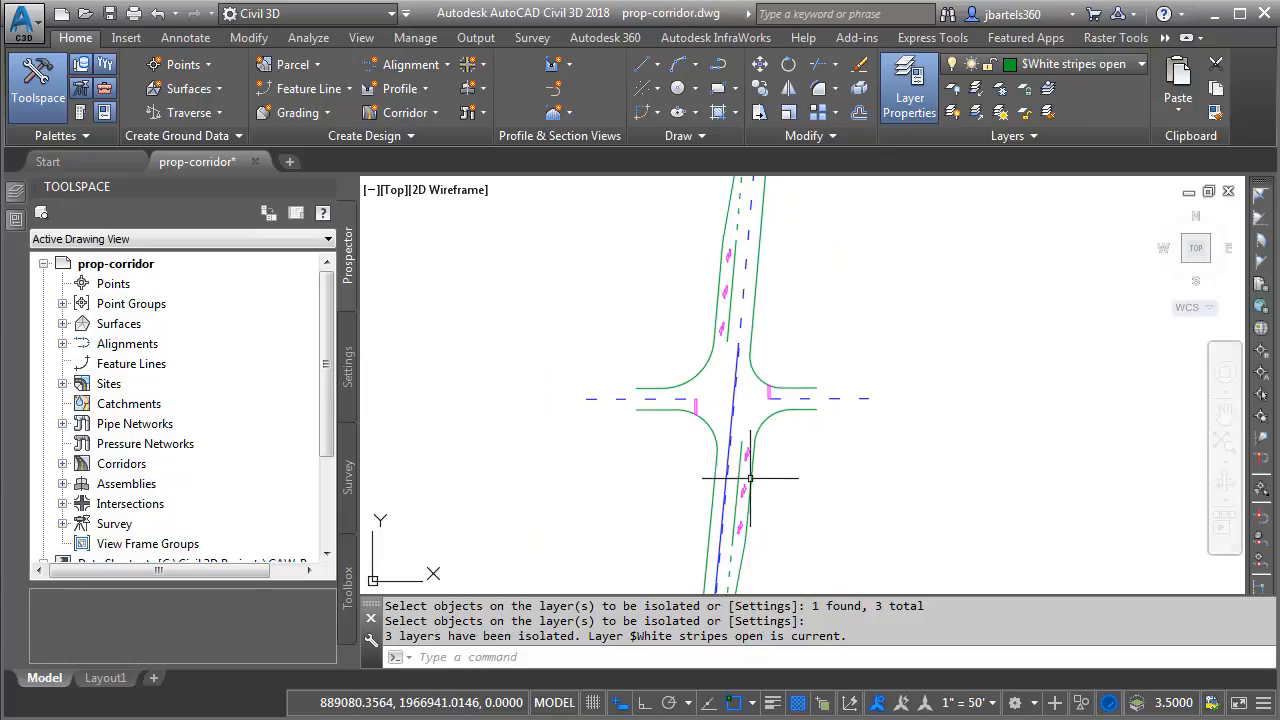
mouse_move(800, 472)
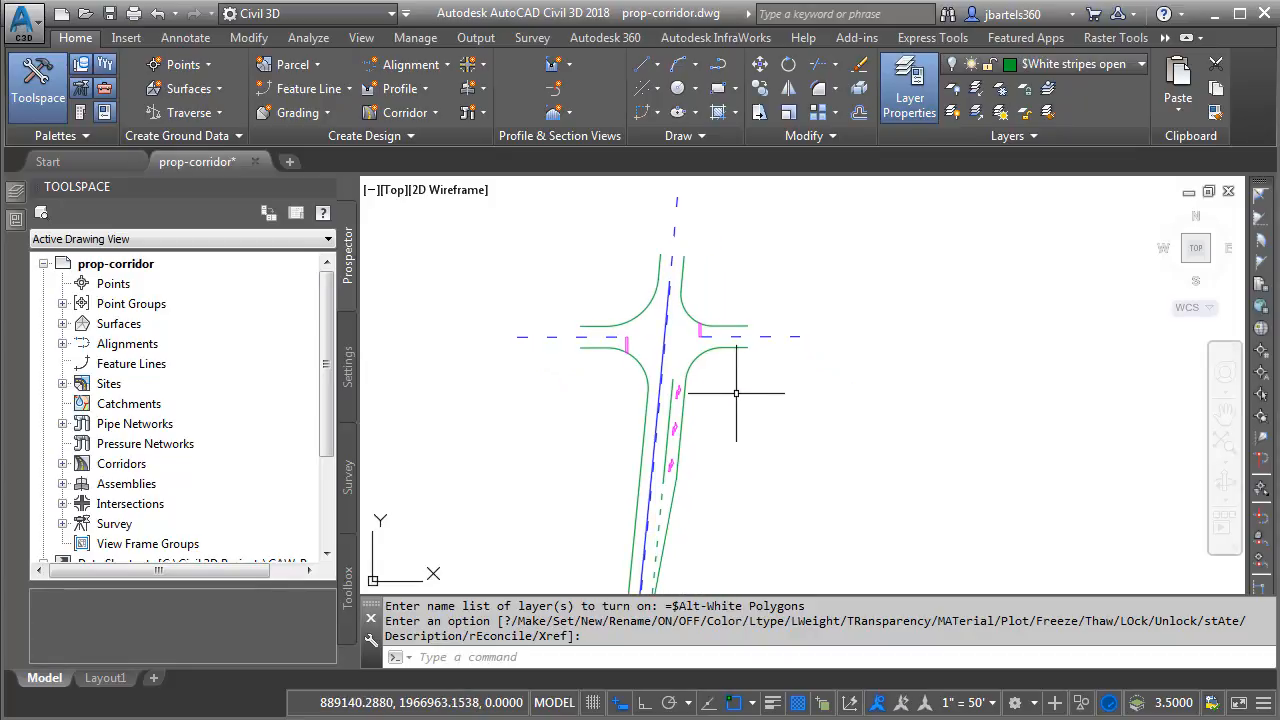
mouse_move(725, 385)
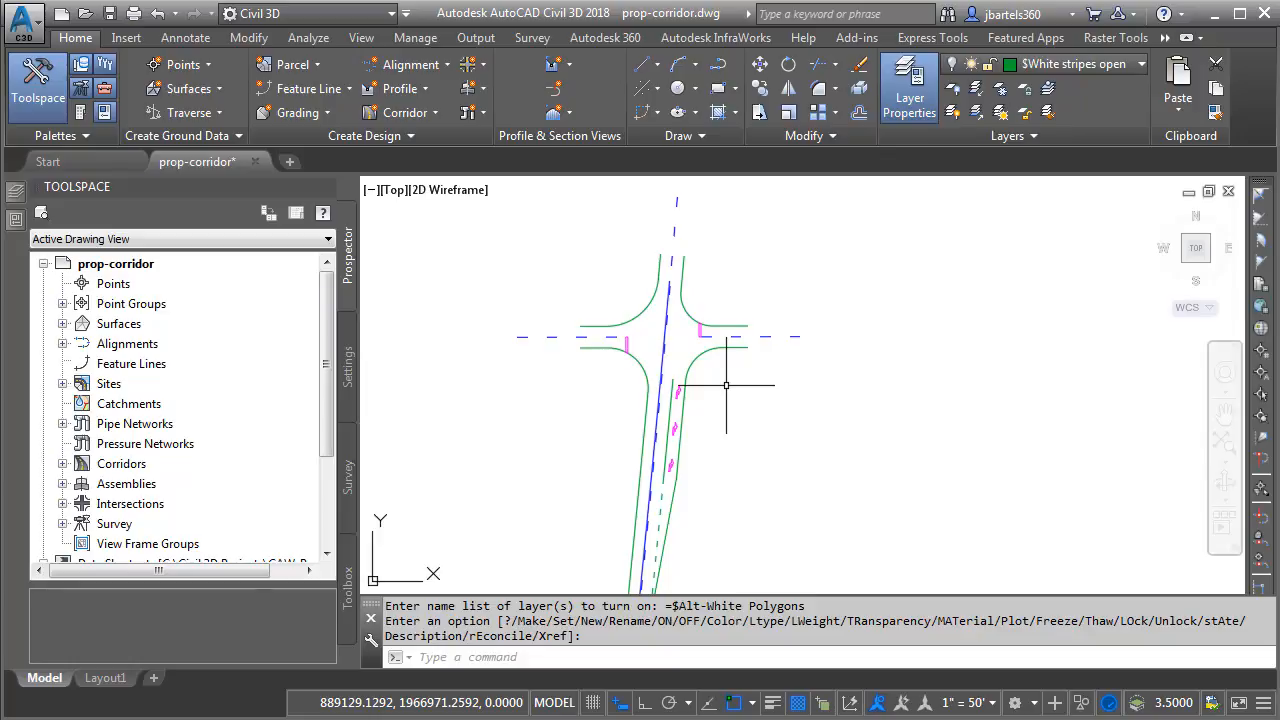
mouse_move(933, 195)
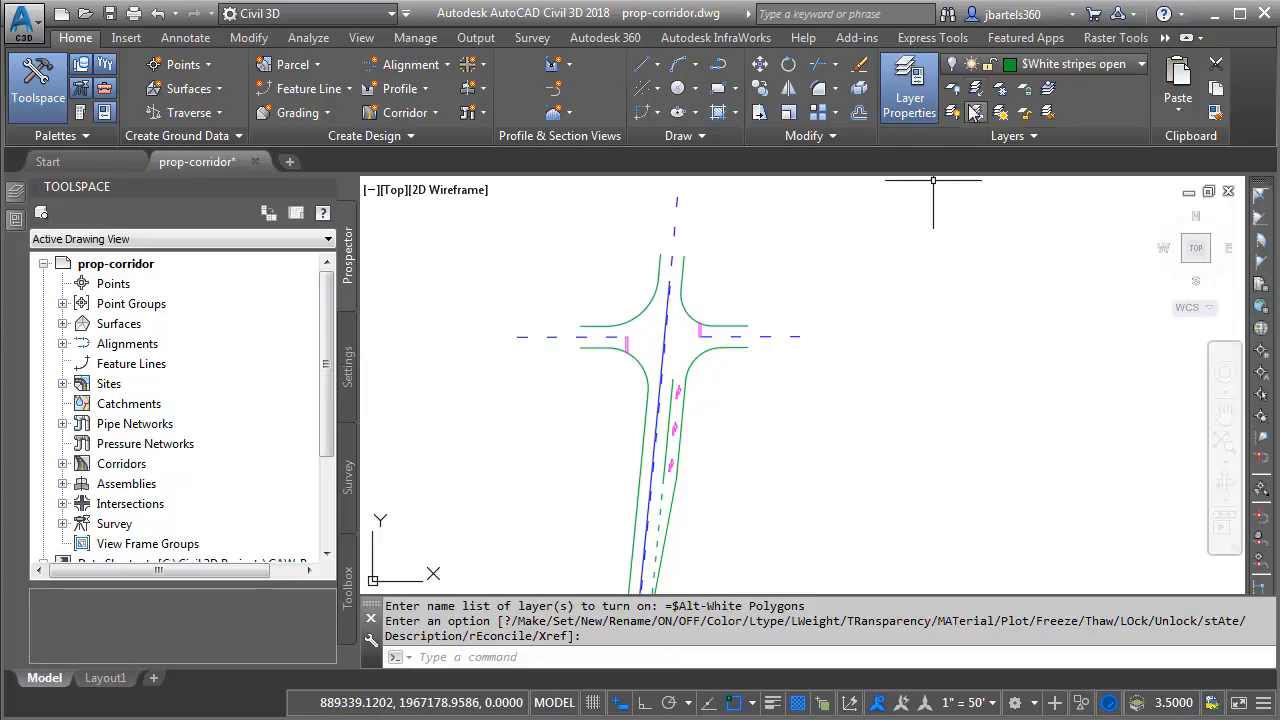
click(975, 112)
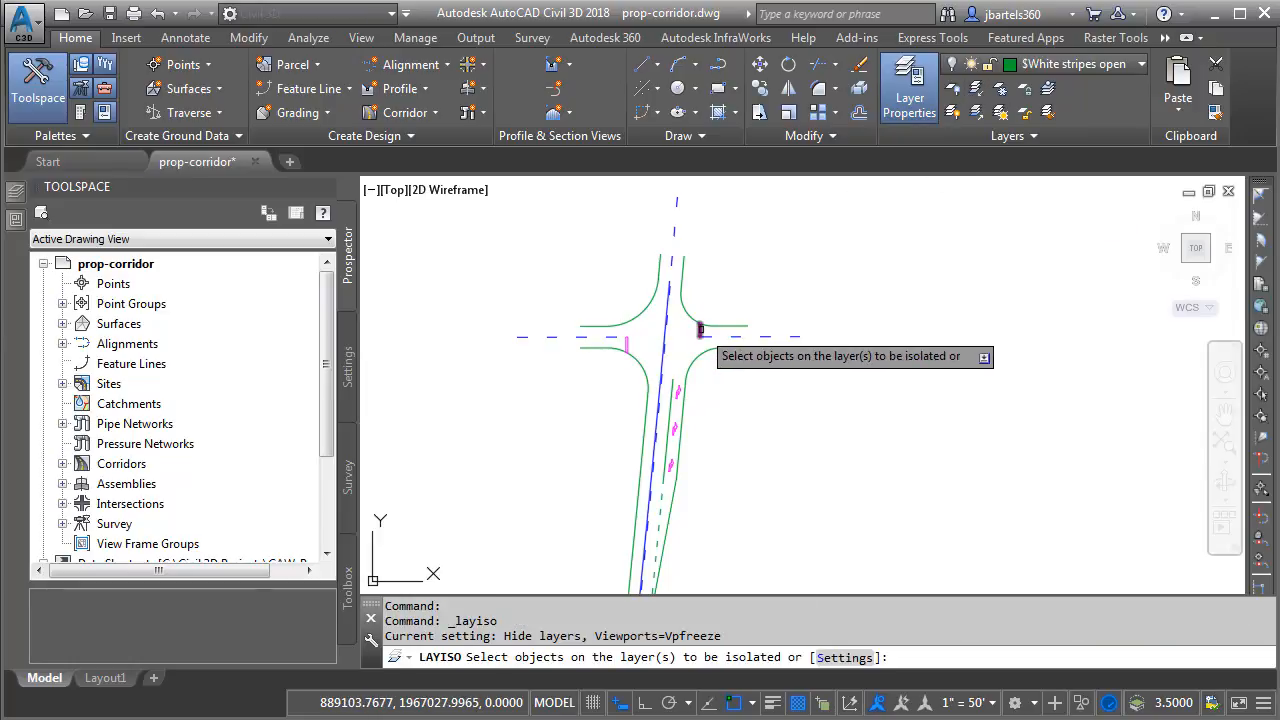
click(700, 330)
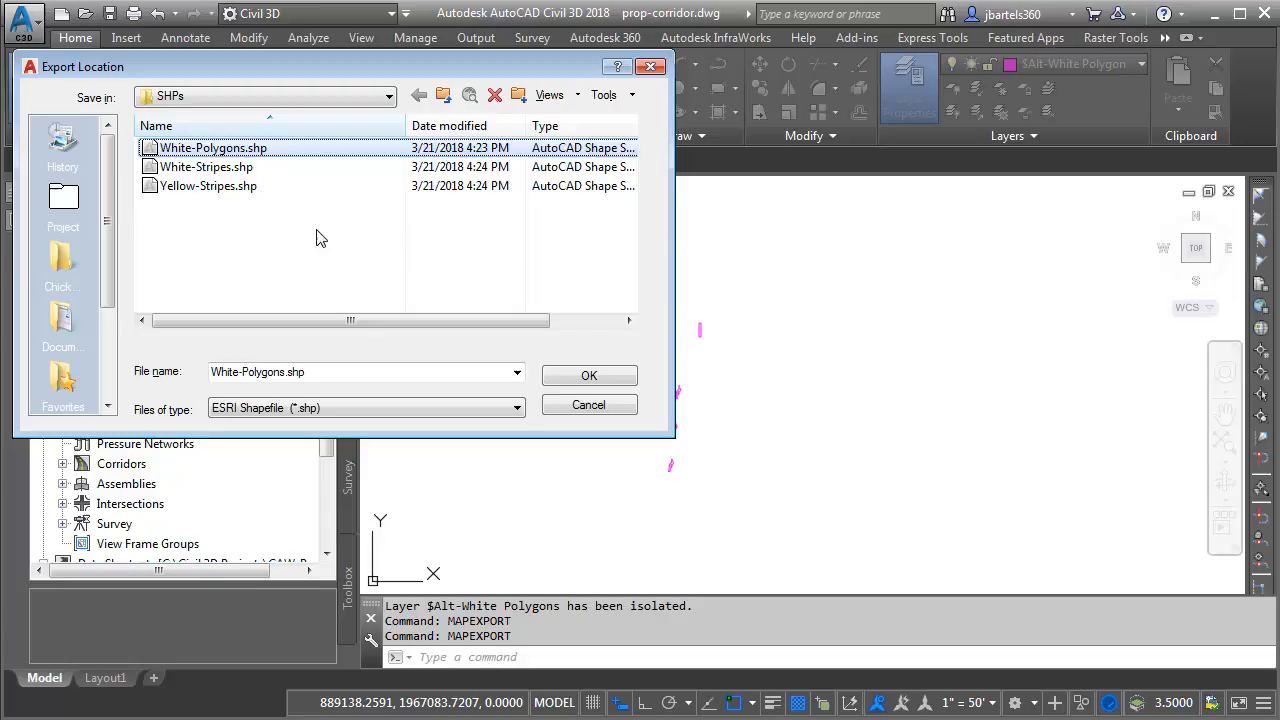
mouse_move(333, 254)
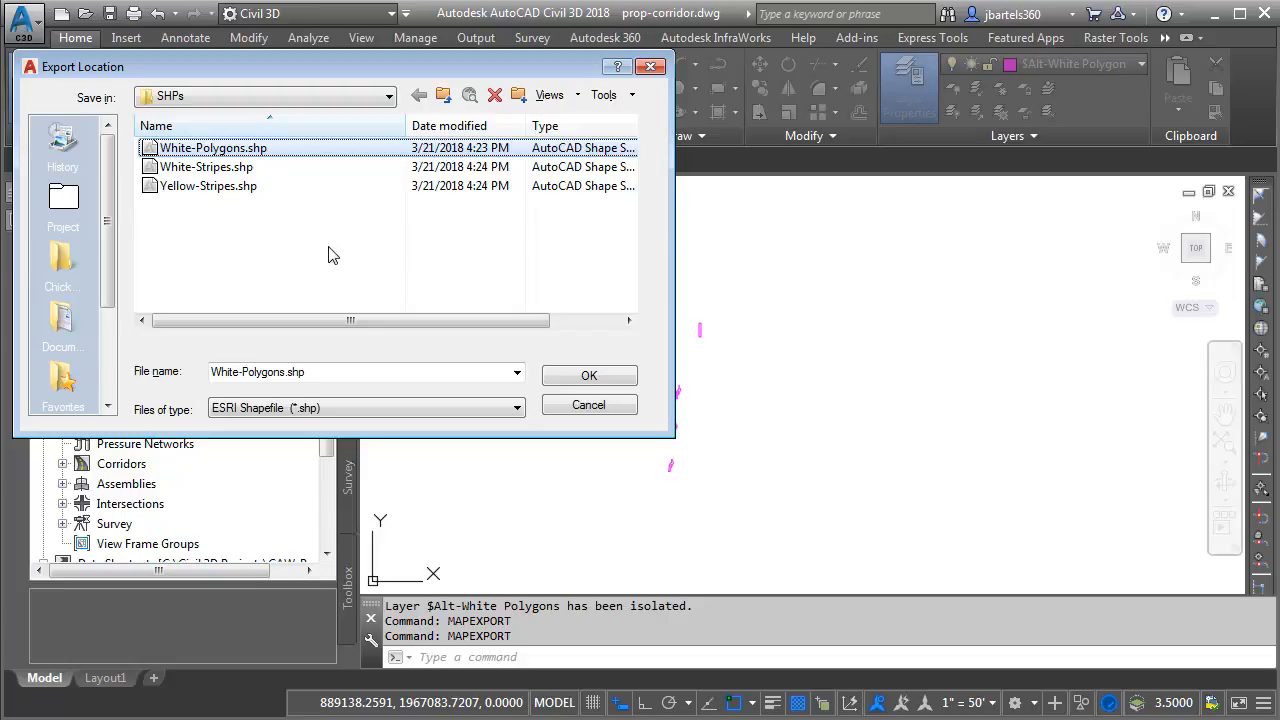
click(589, 375)
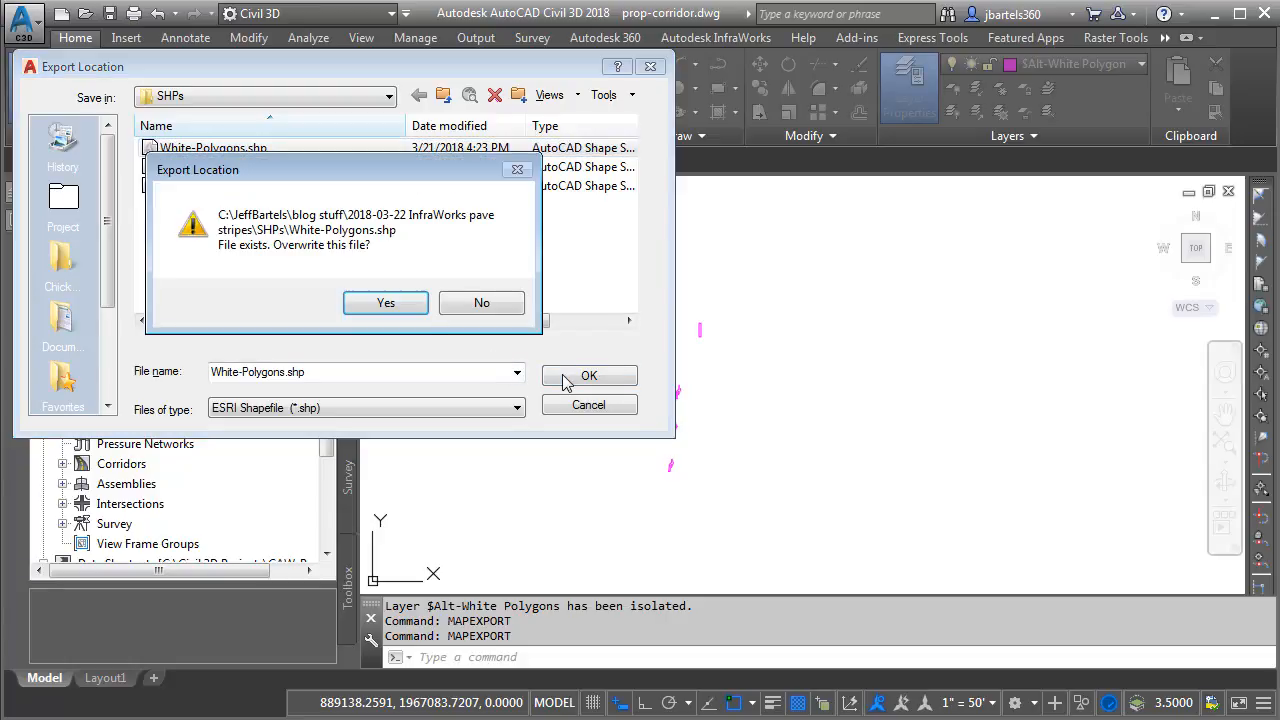
click(385, 302)
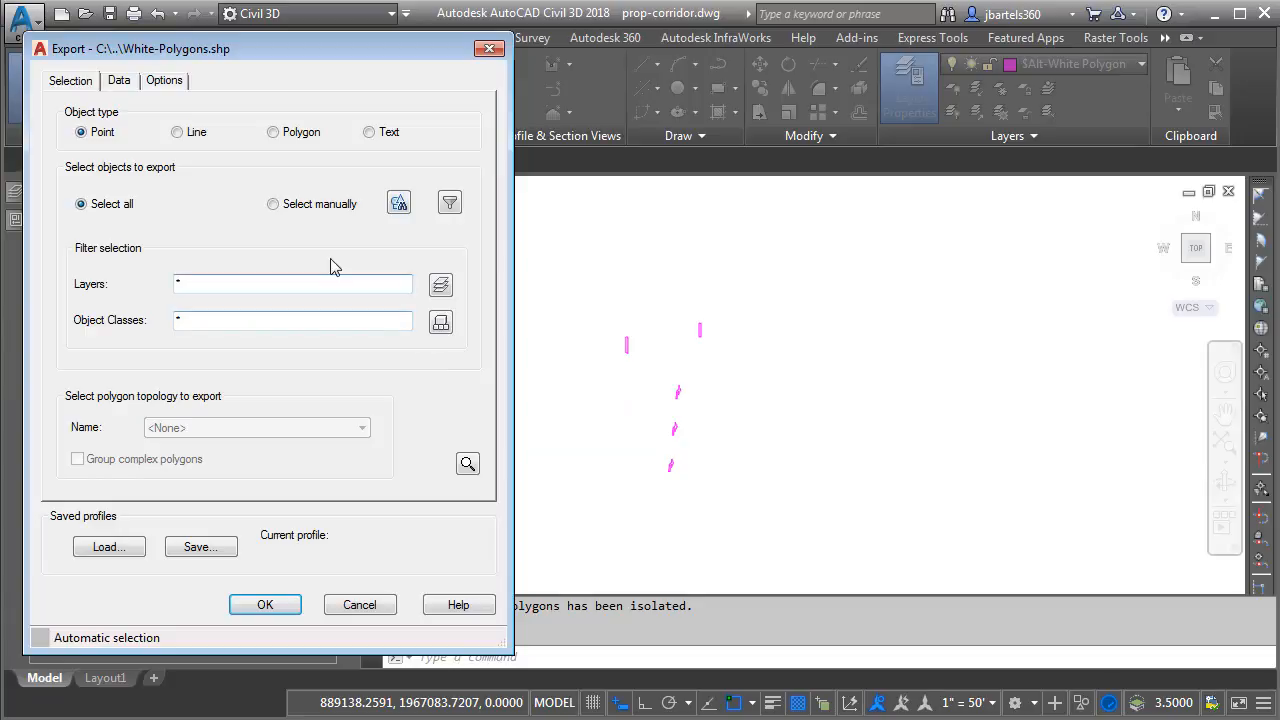
Export the five white polygons as Polygon features, treating closed polylines as polygons
click(273, 131)
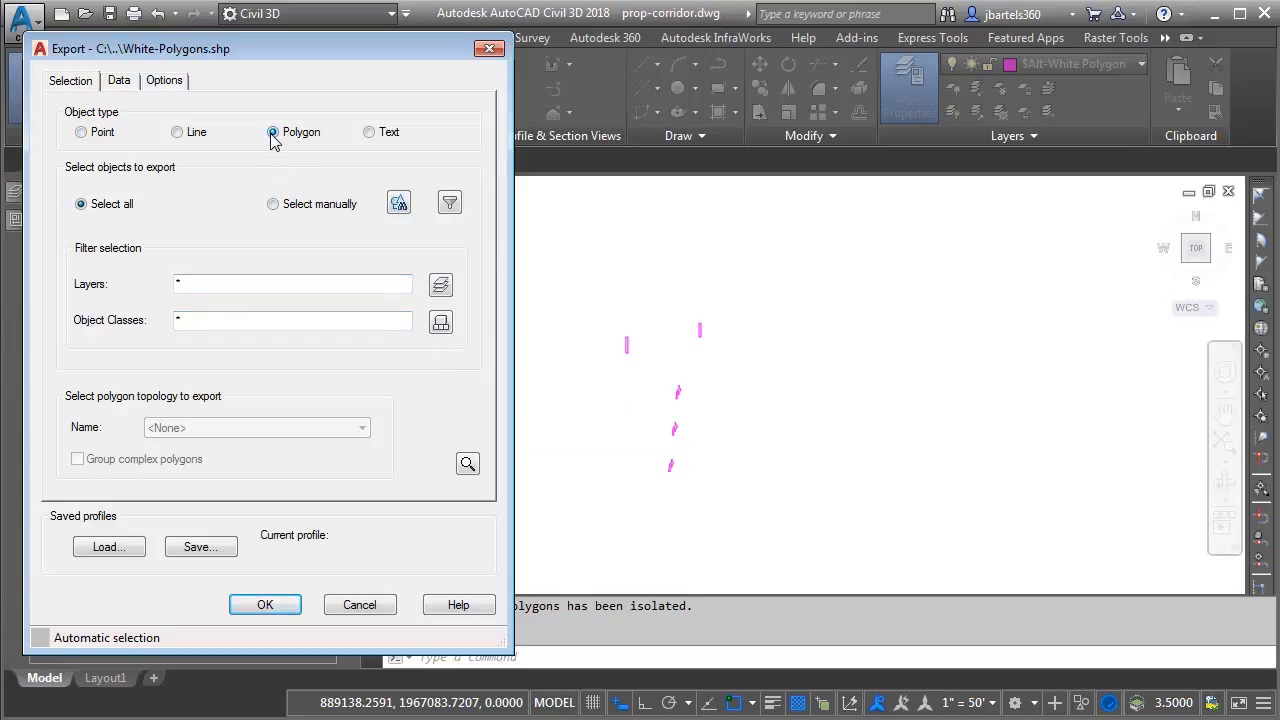
click(265, 604)
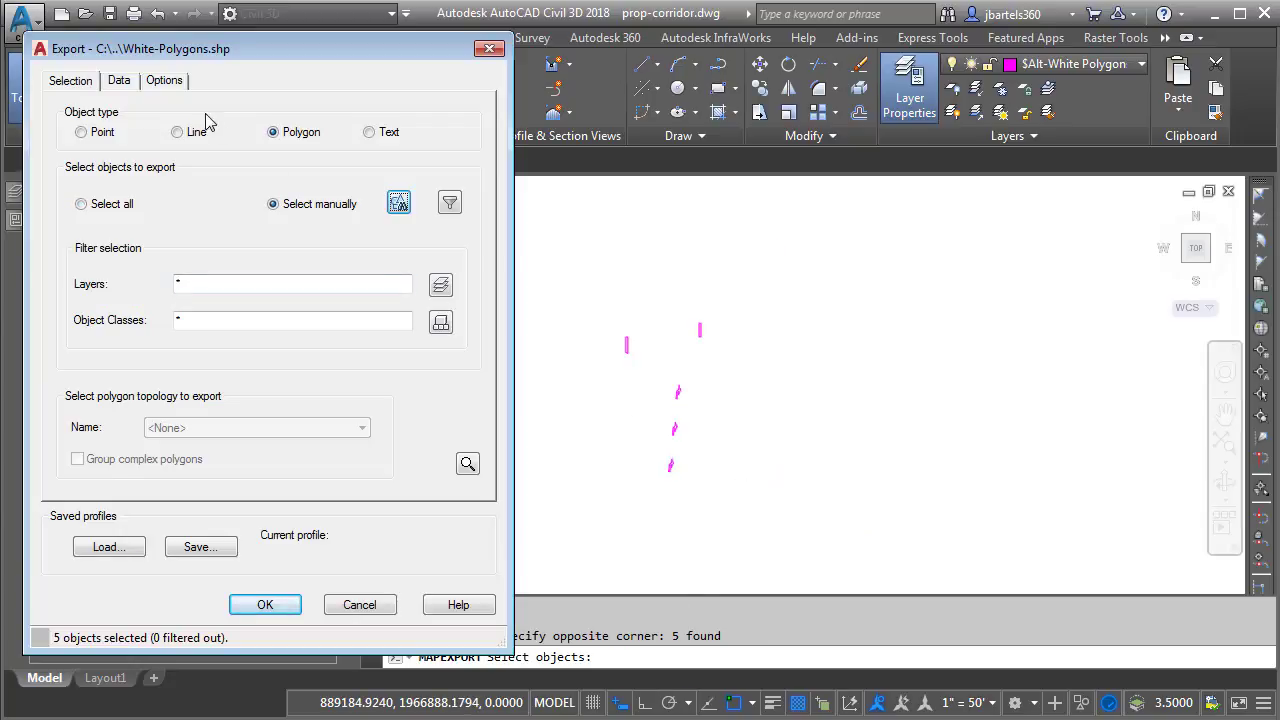
click(164, 80)
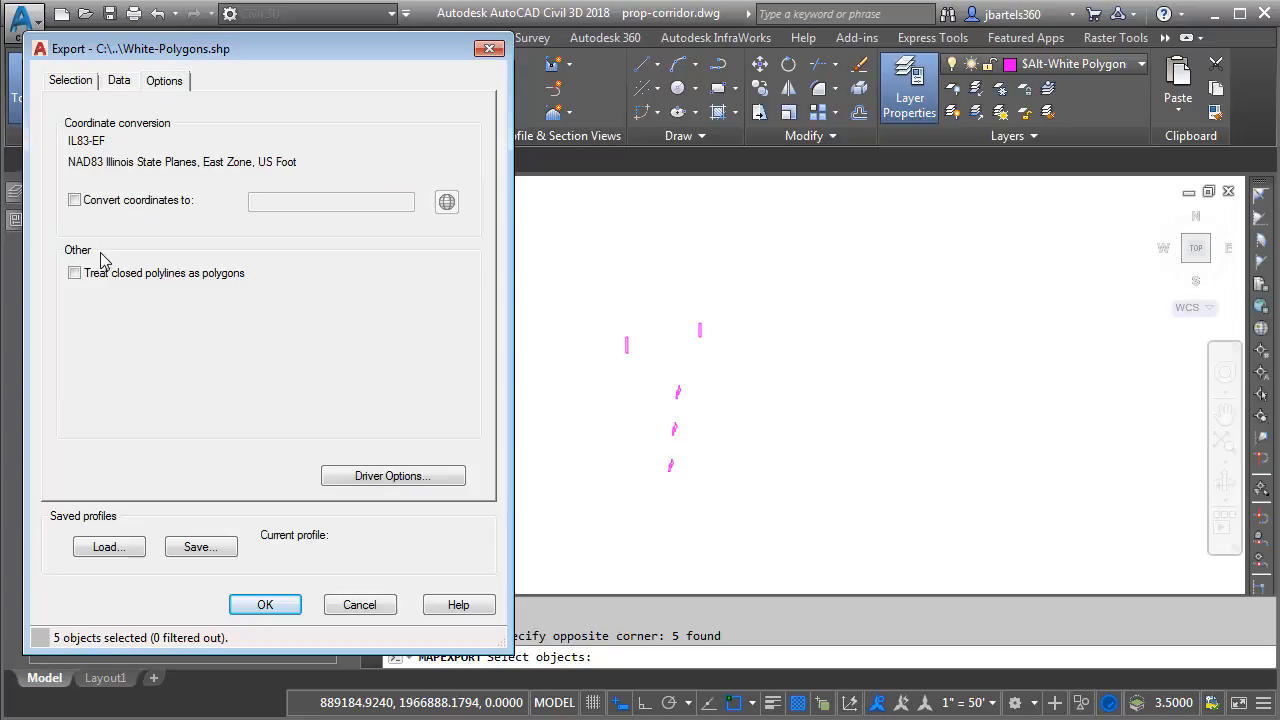
click(74, 273)
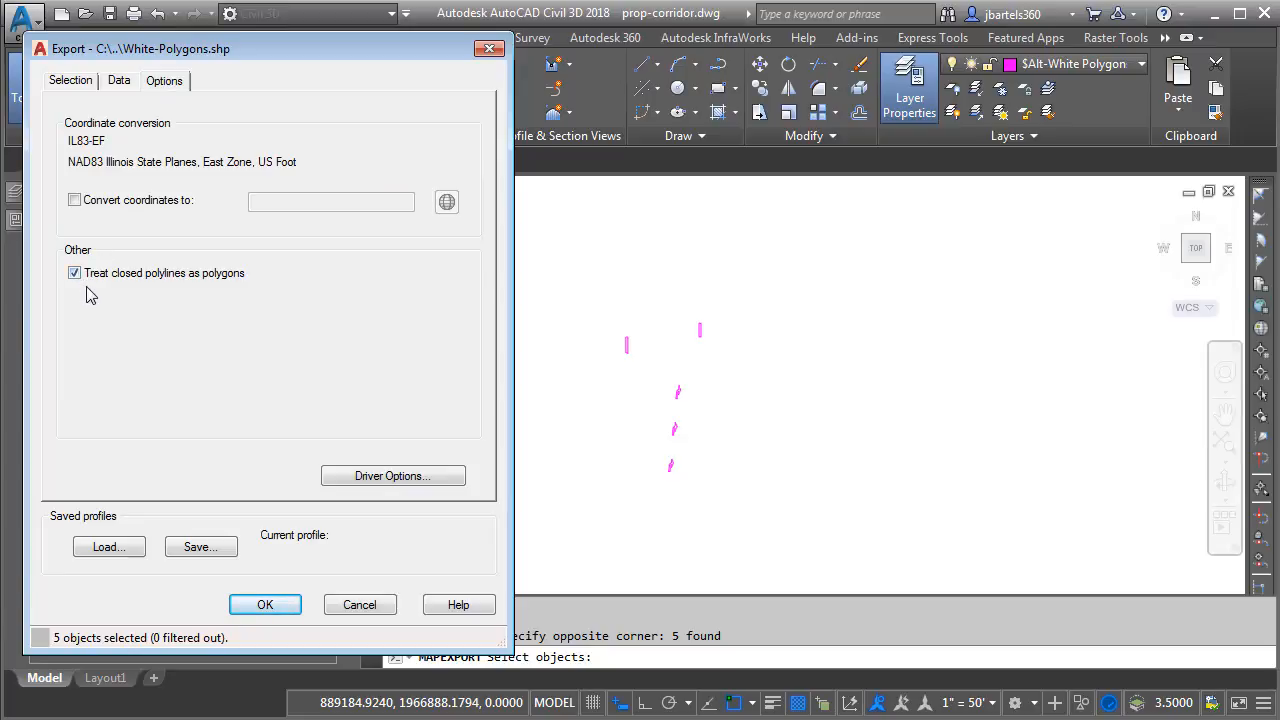
click(264, 604)
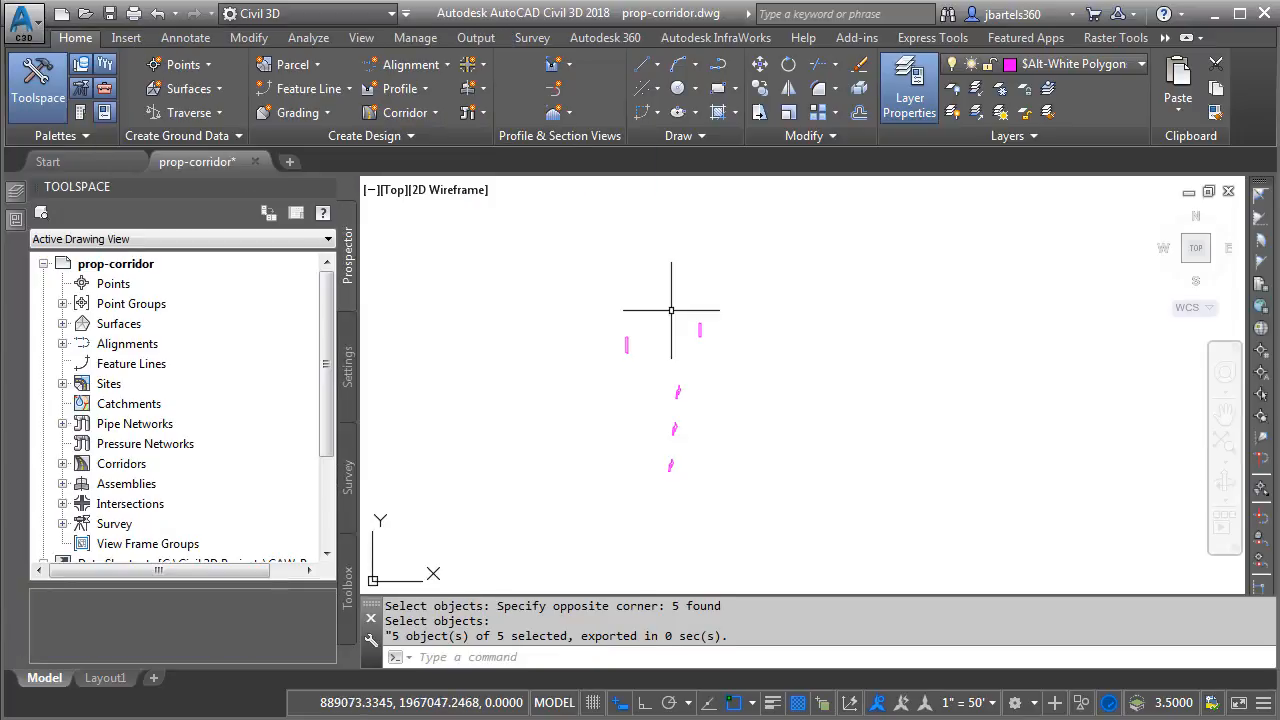
Restore all layers, isolate $Alt-White Stripes, and target White-Stripes.shp for export
click(975, 90)
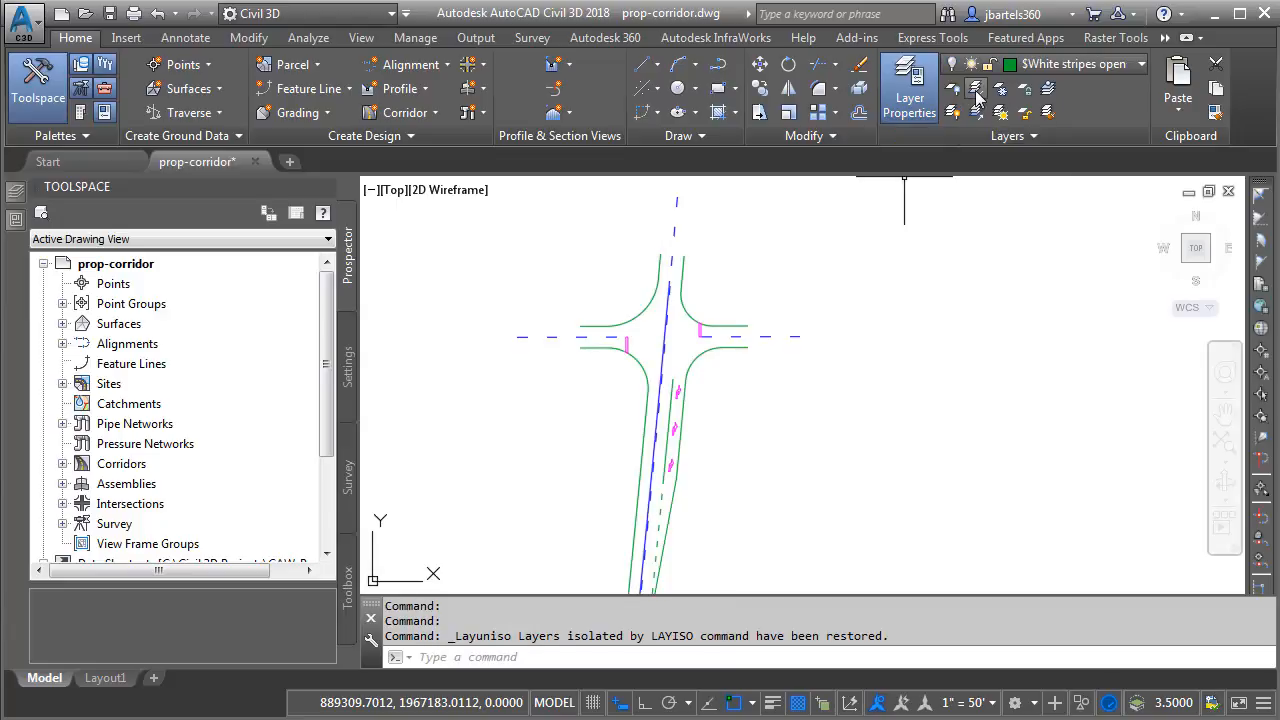
click(976, 89)
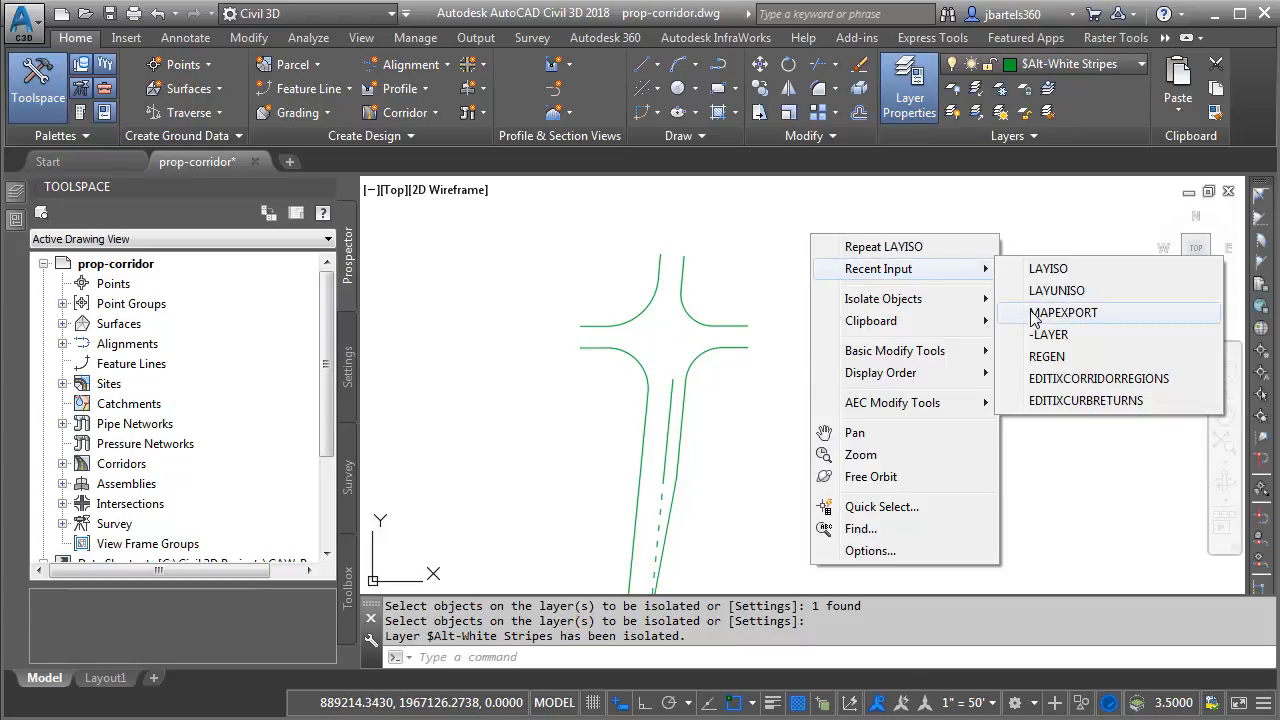
click(1063, 312)
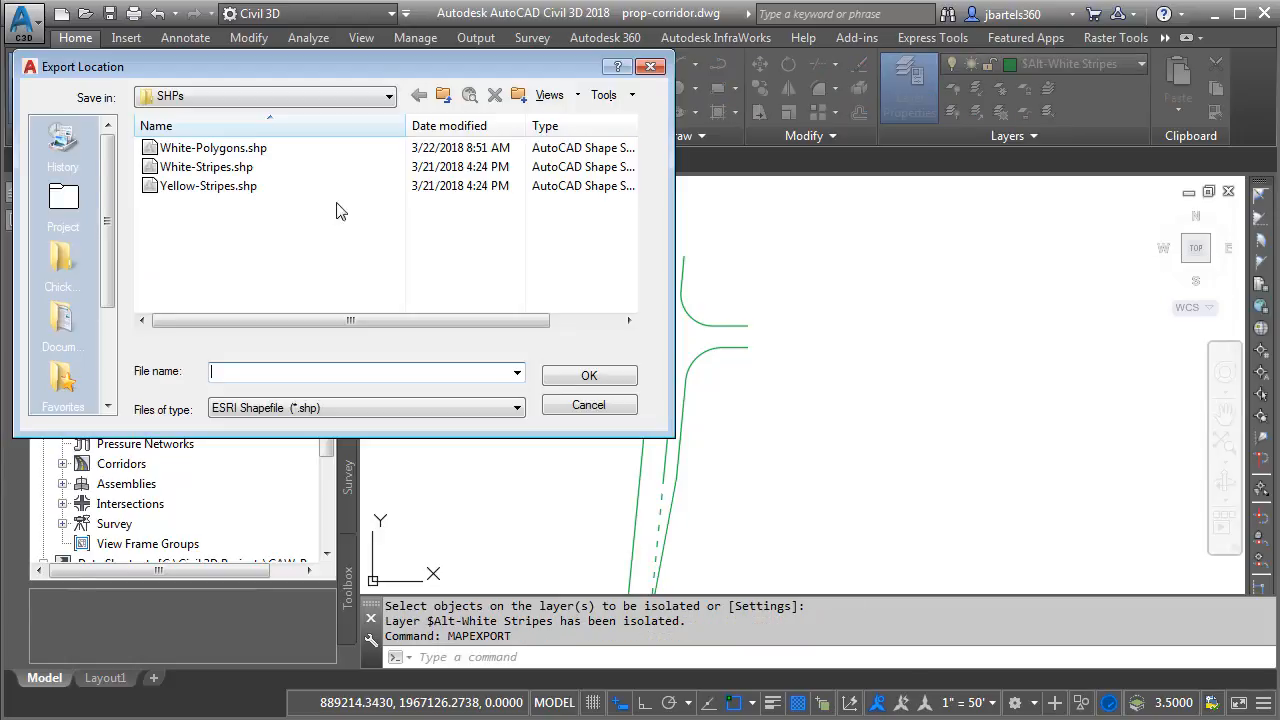
click(206, 167)
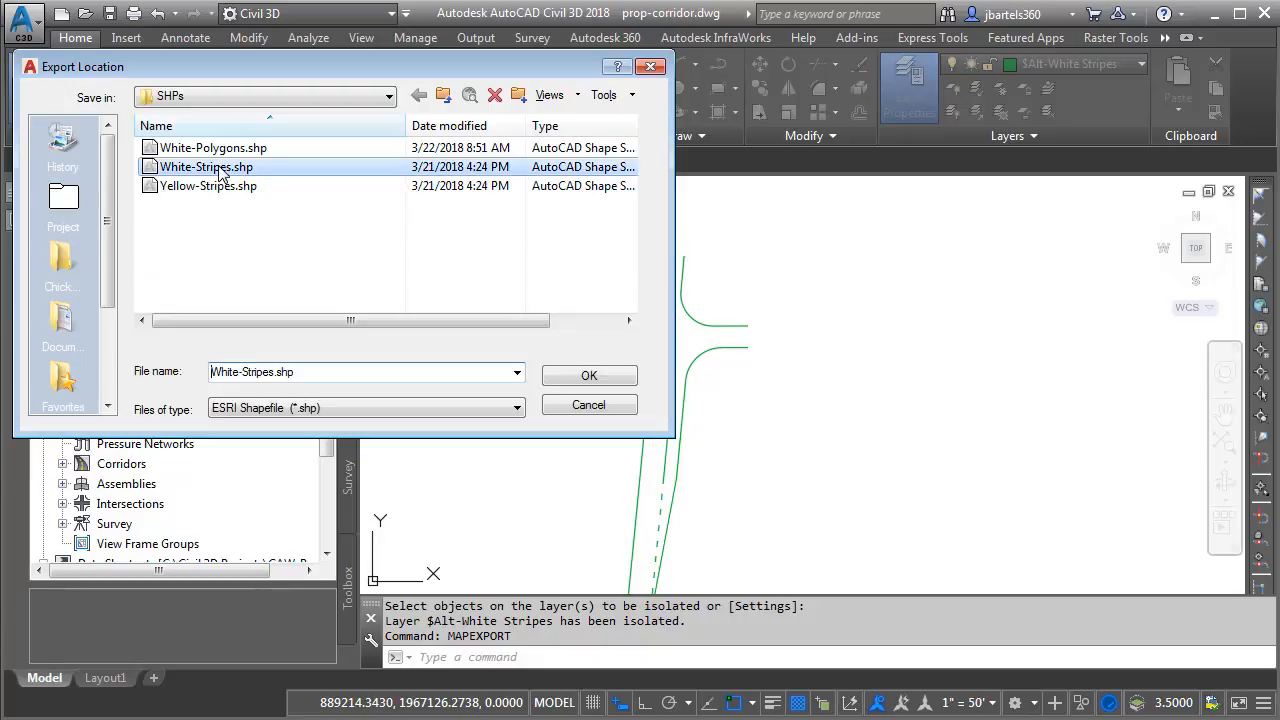
Overwrite White-Stripes.shp with the 15 white stripes exported as lines
click(589, 375)
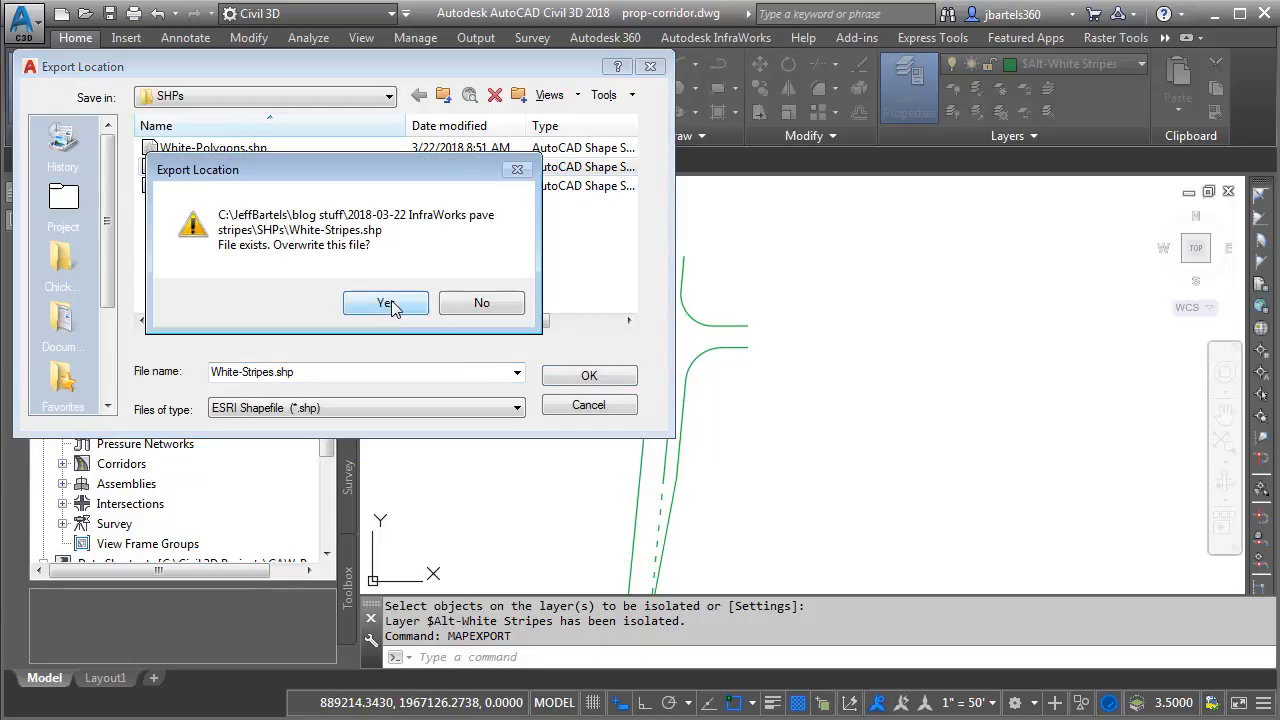
click(385, 303)
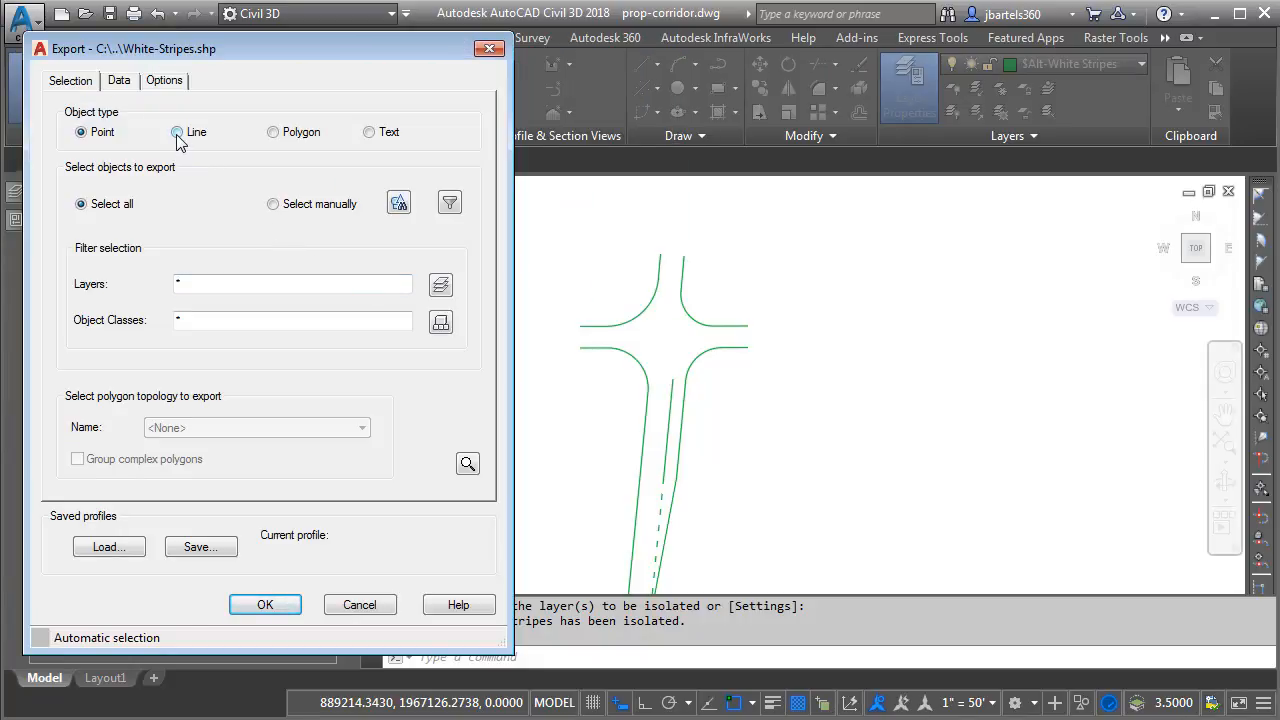
click(177, 131)
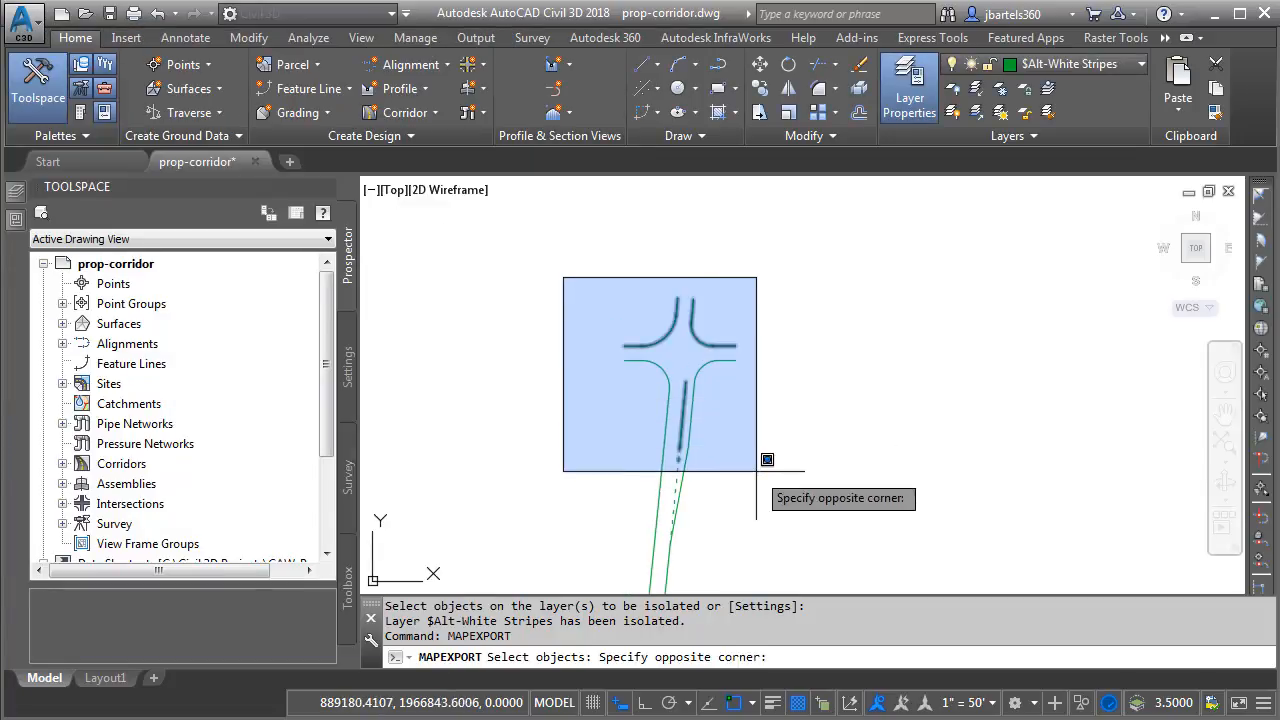
click(767, 460)
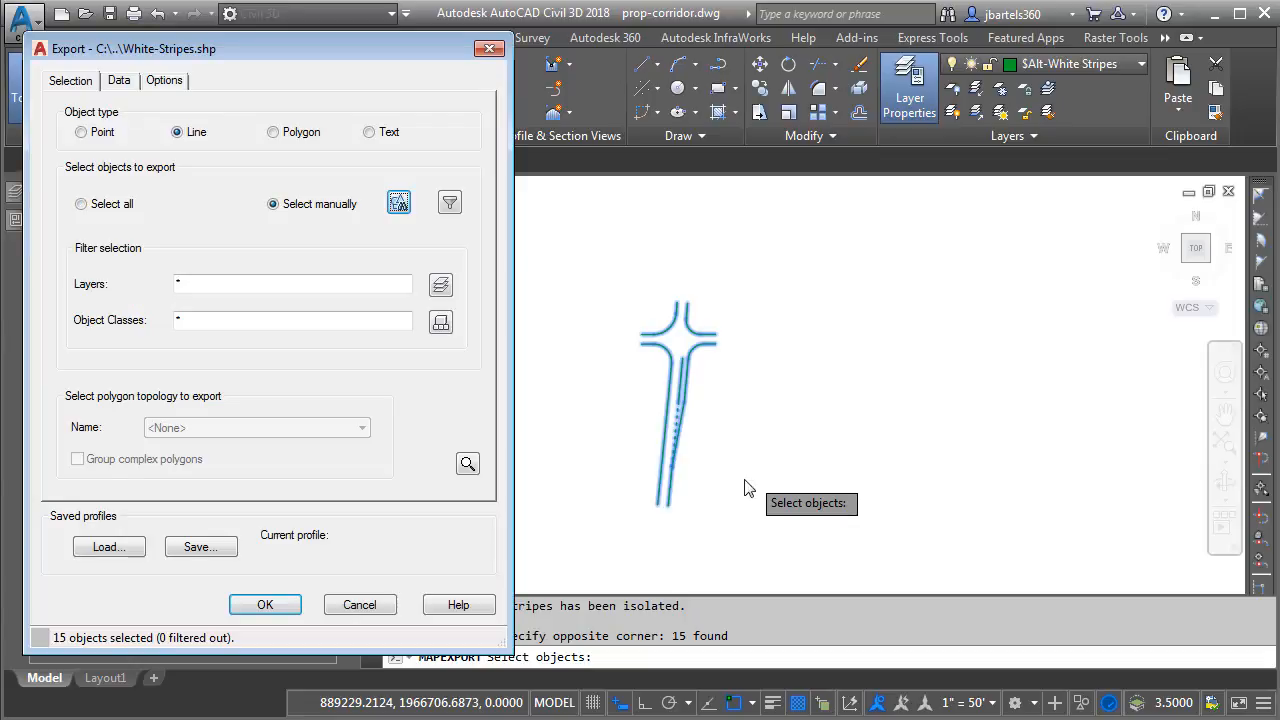
click(265, 604)
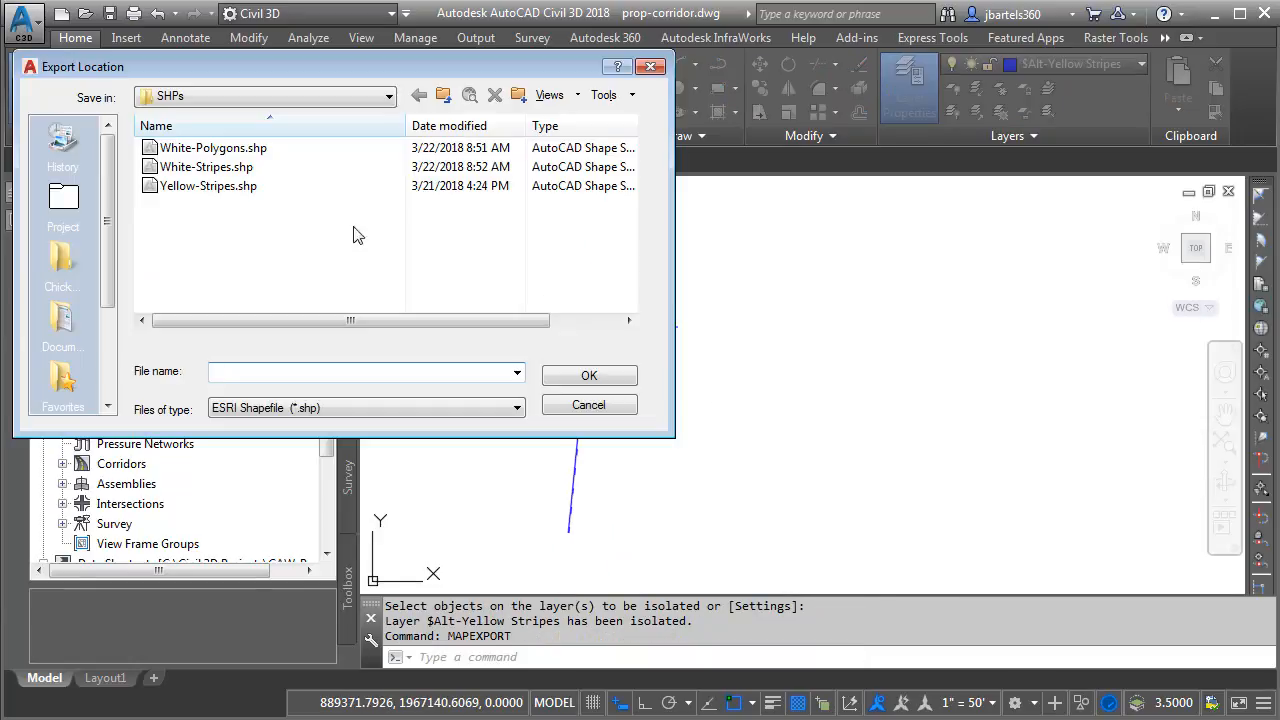
Export the 25 isolated yellow stripes as lines to Yellow-Stripes.shp
click(208, 186)
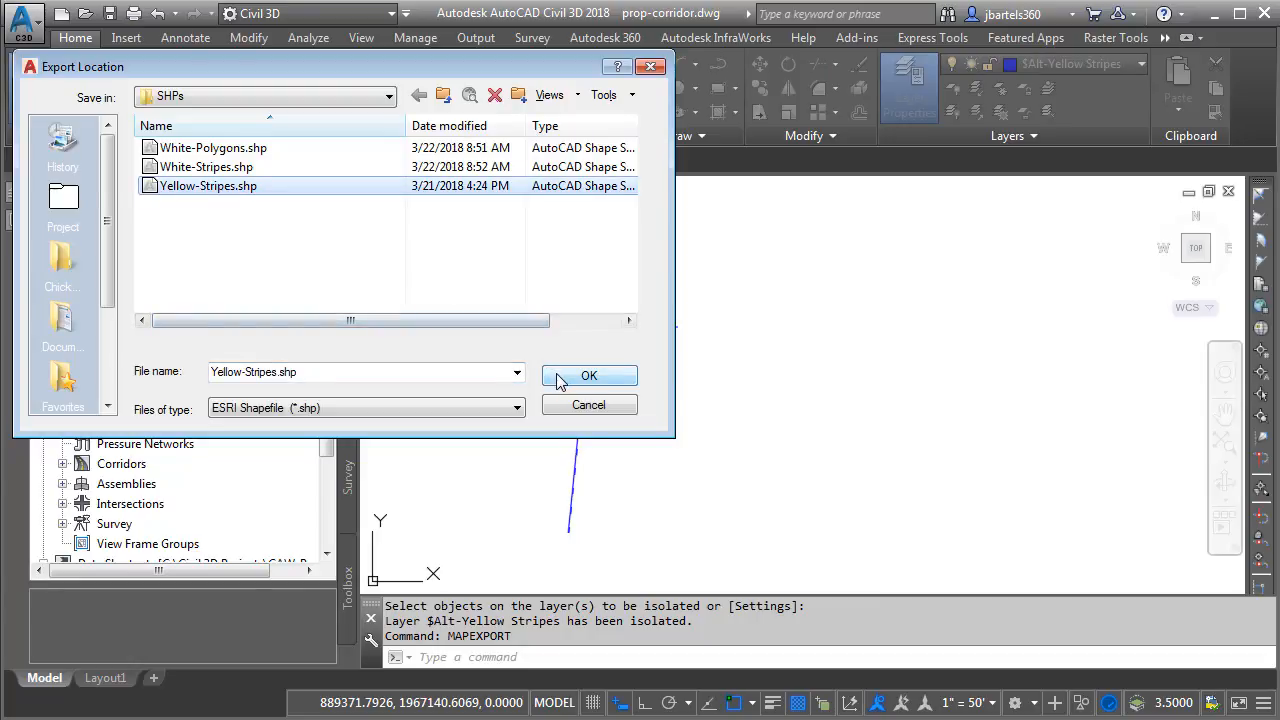
click(588, 375)
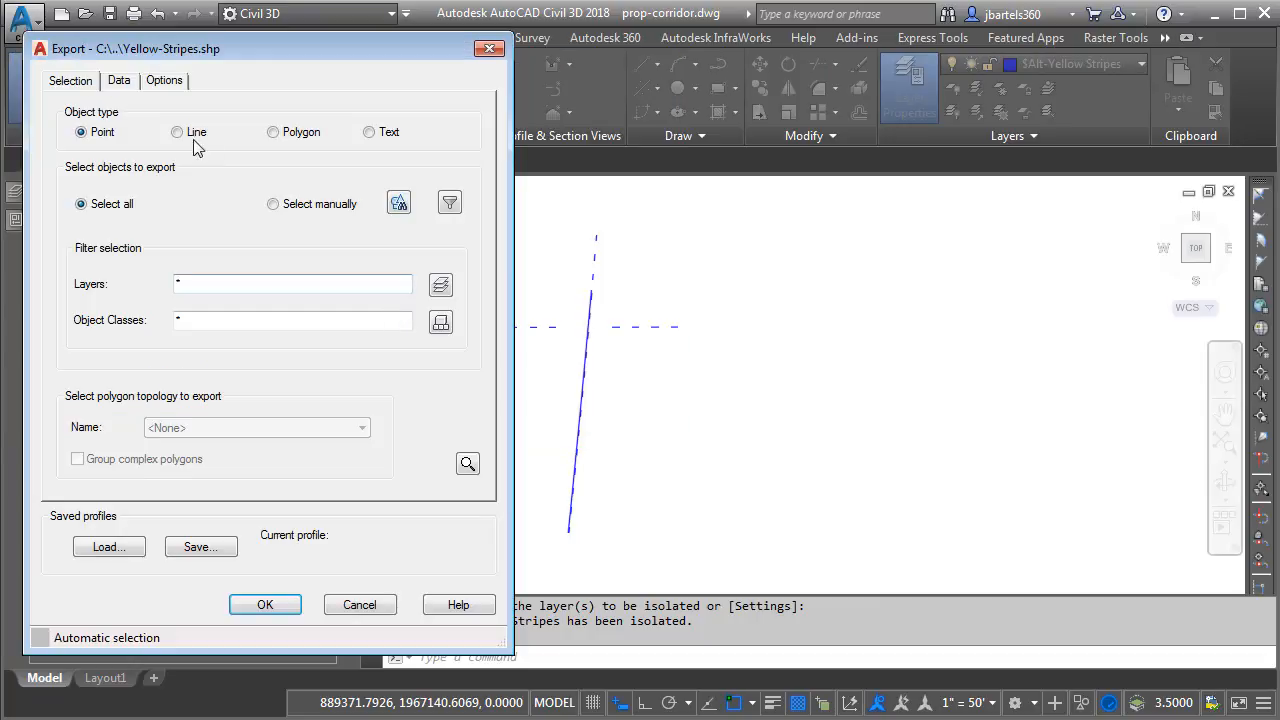
click(177, 131)
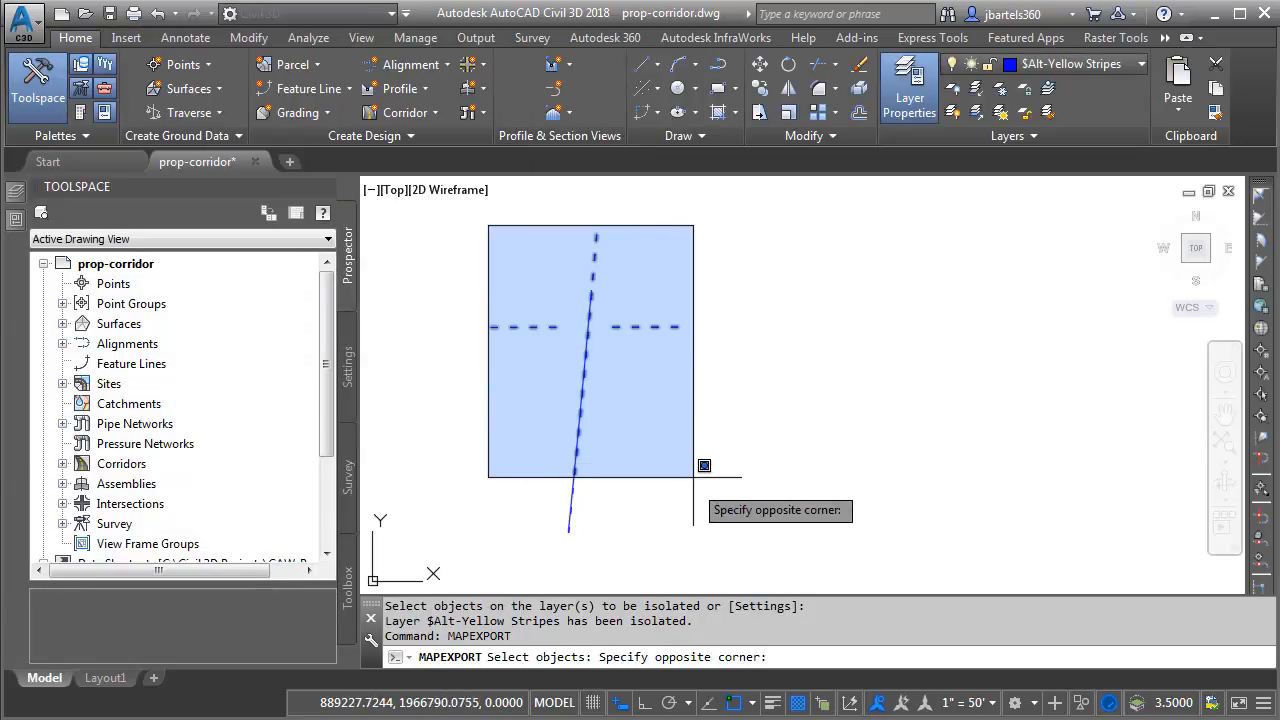
click(703, 465)
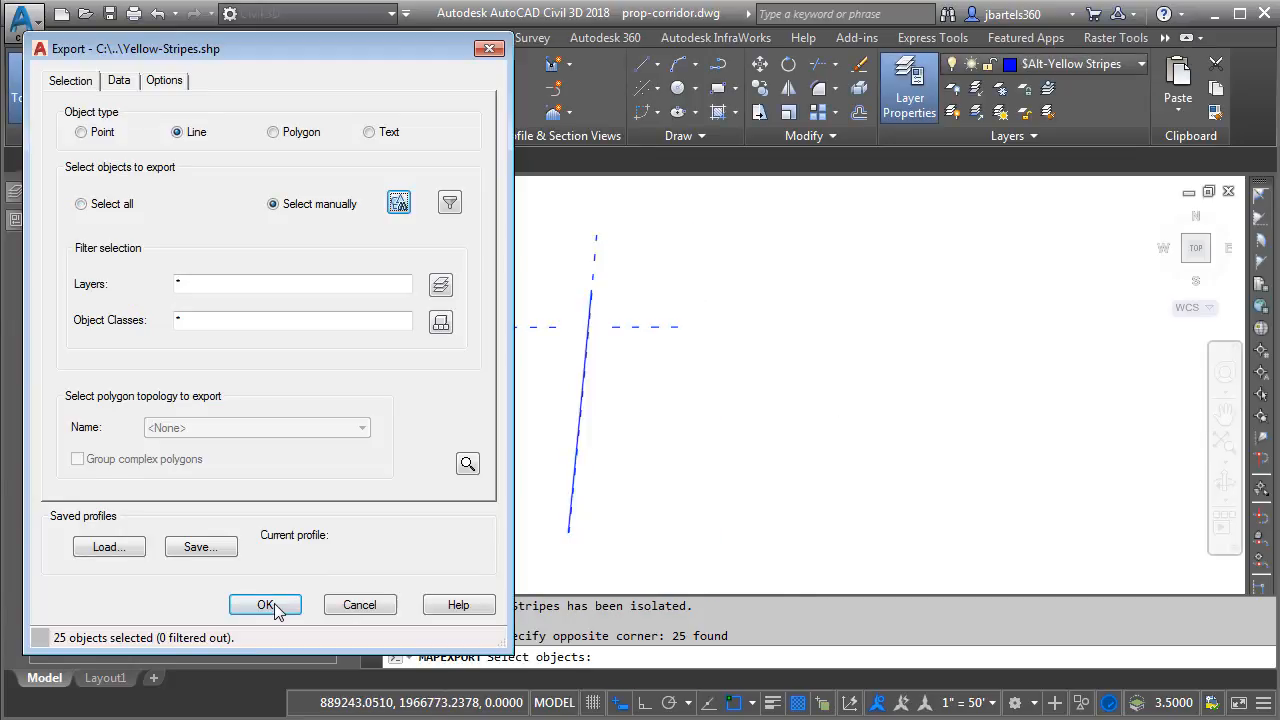
click(265, 604)
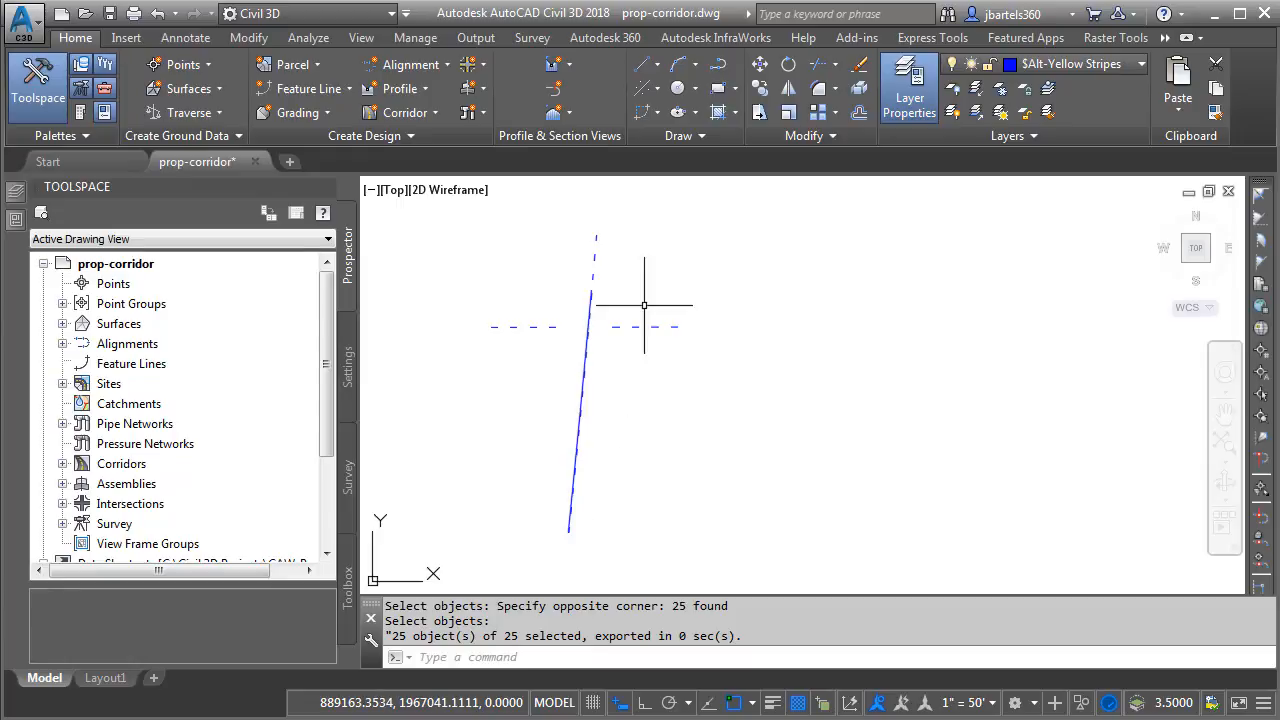
mouse_move(960, 253)
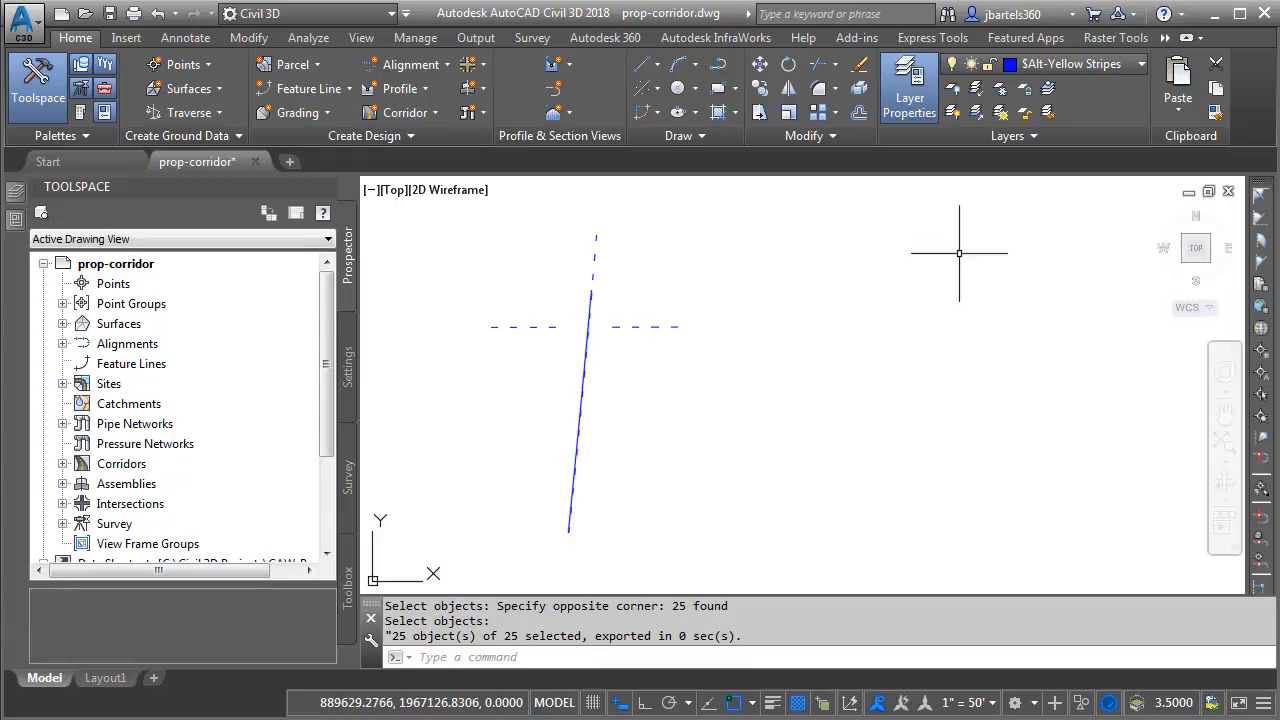
Restore the Design and Edit layer state and save the corridor drawing
click(1013, 135)
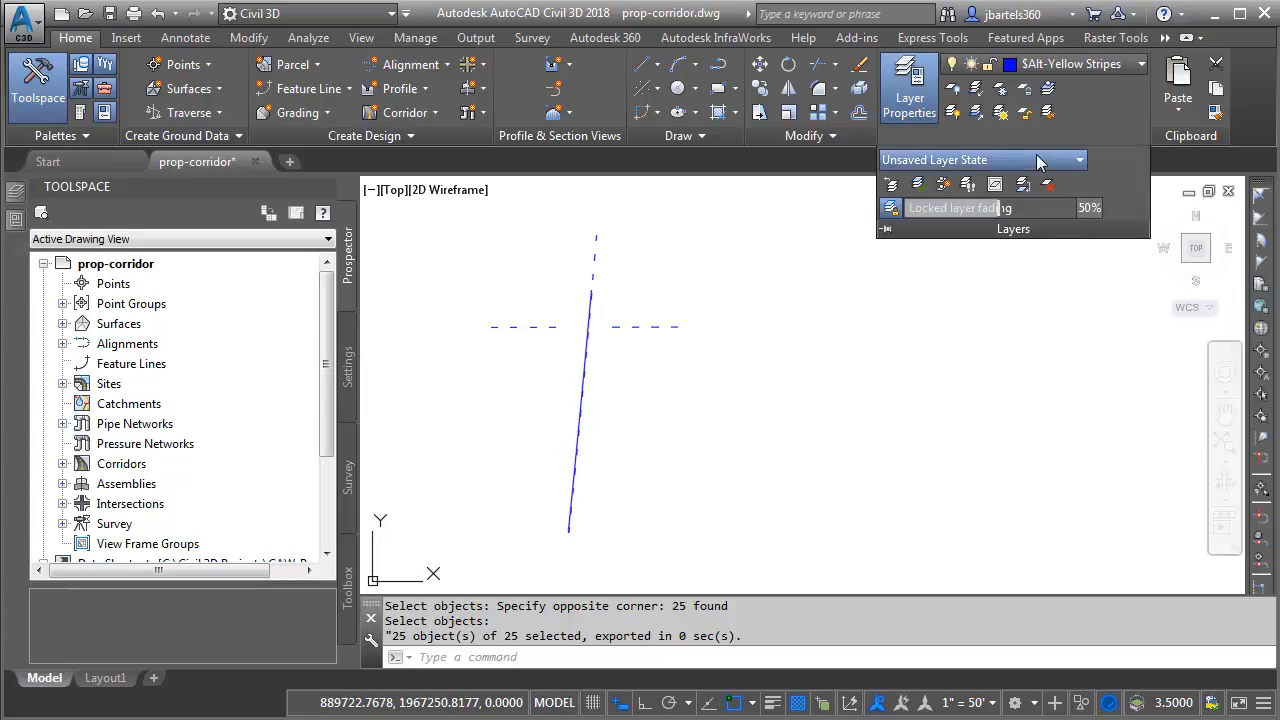
click(1080, 160)
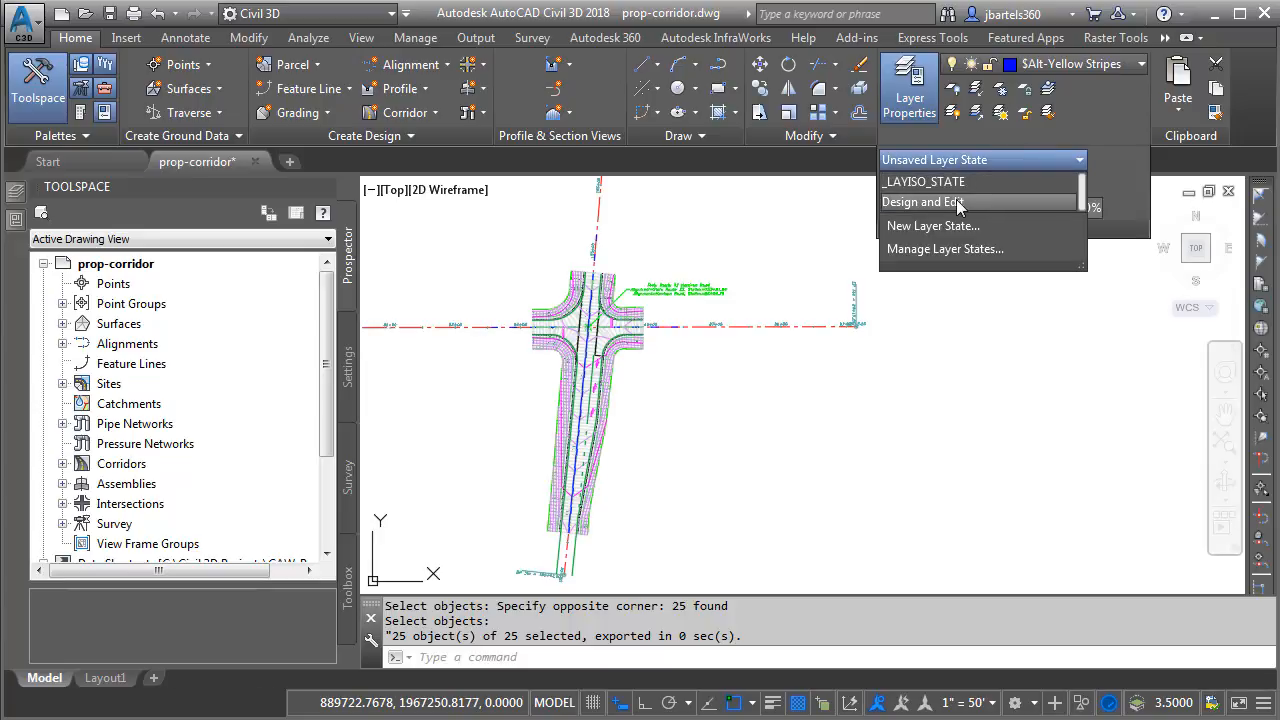
mouse_move(950, 202)
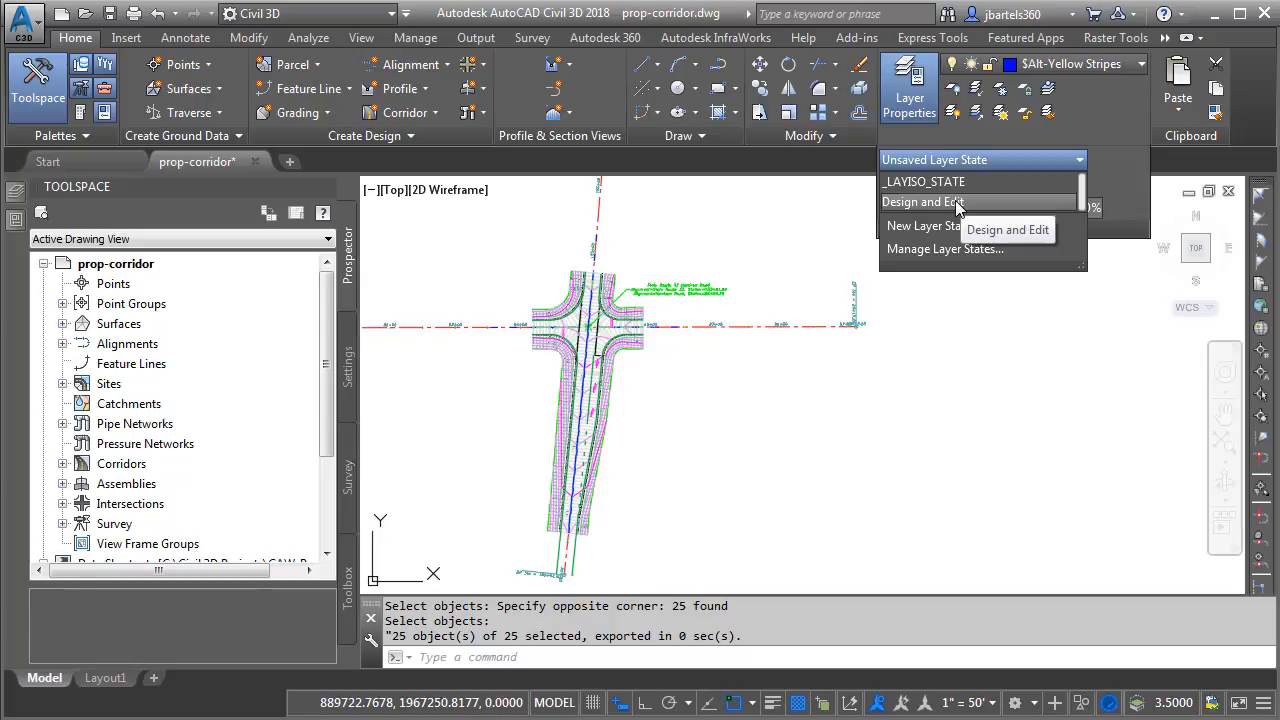
click(923, 202)
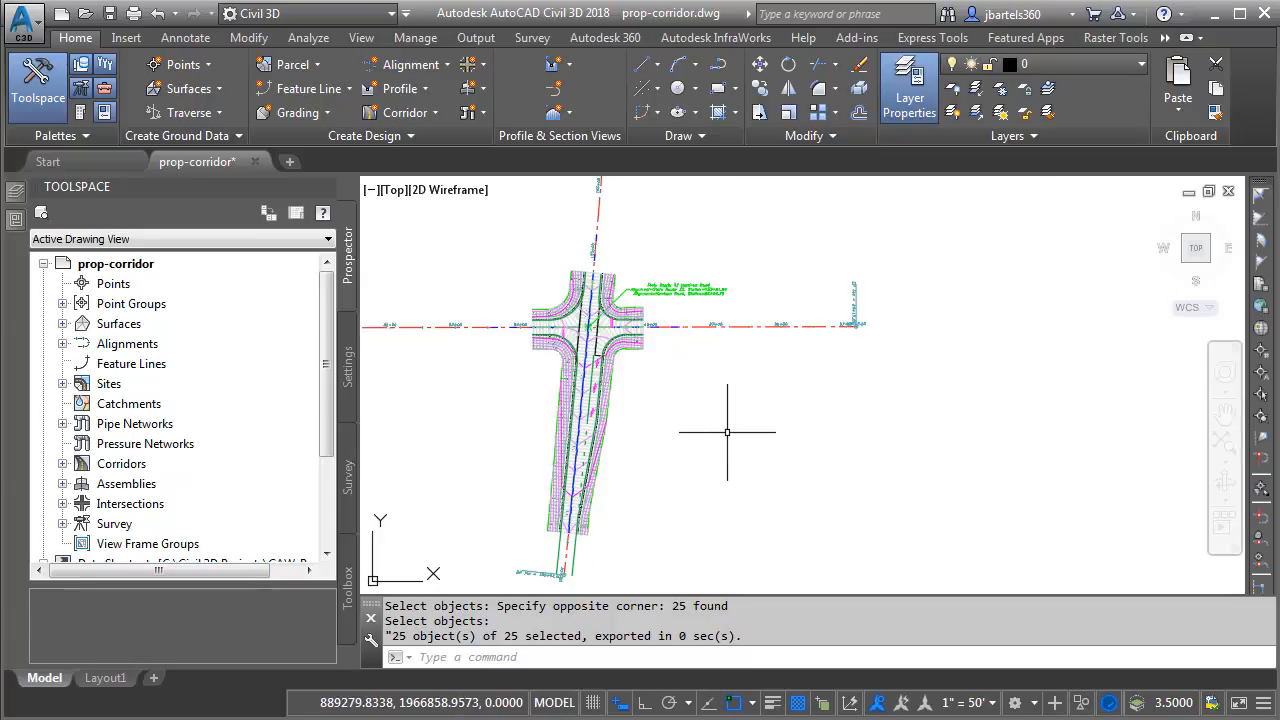
mouse_move(721, 432)
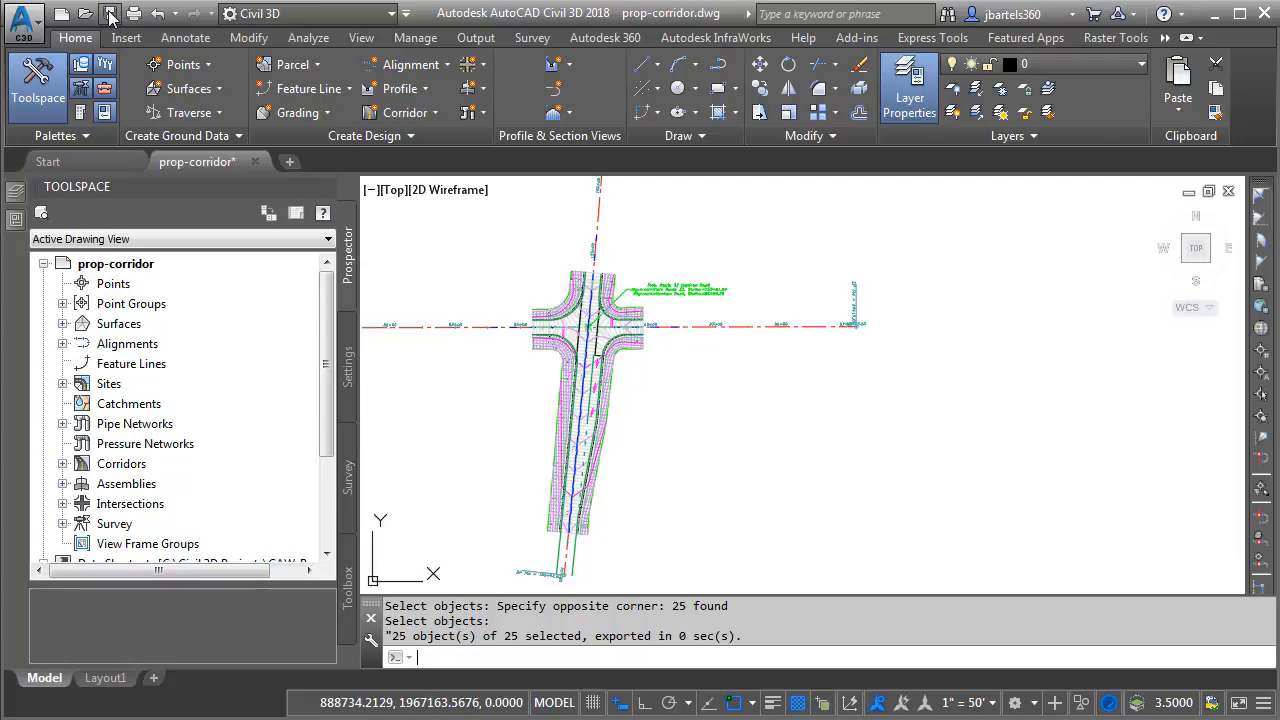
click(109, 14)
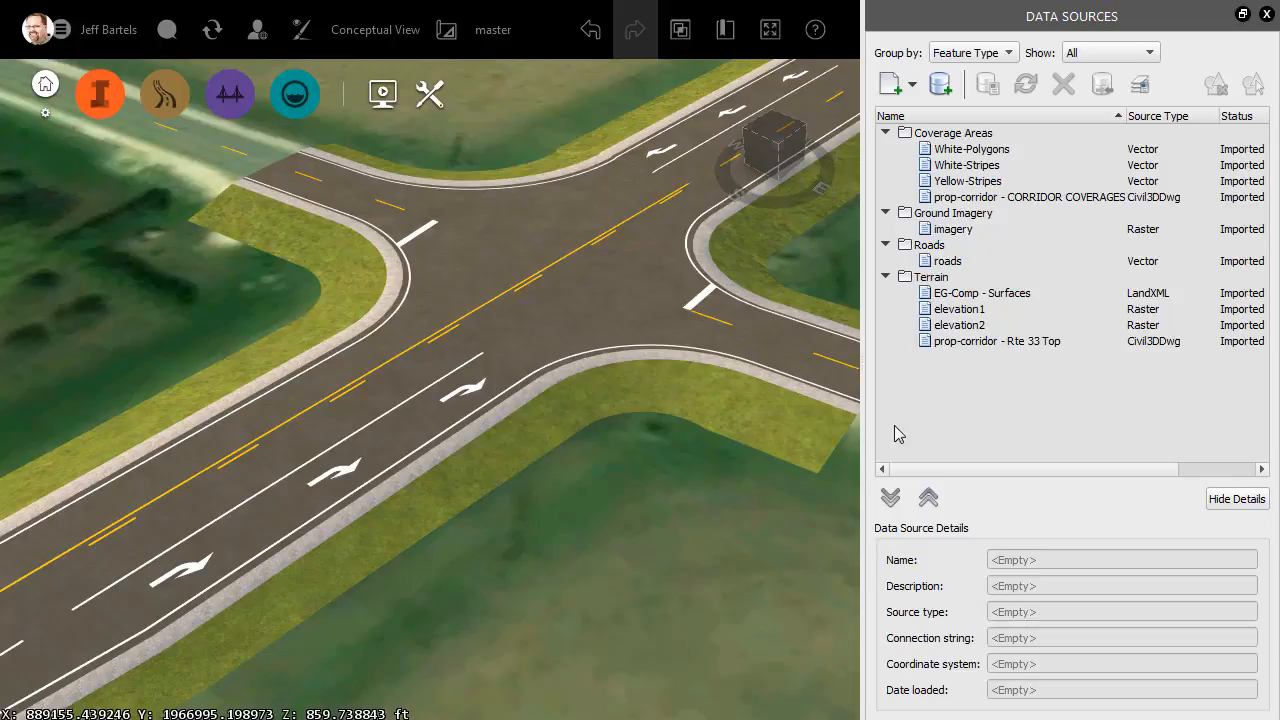
mouse_move(952, 383)
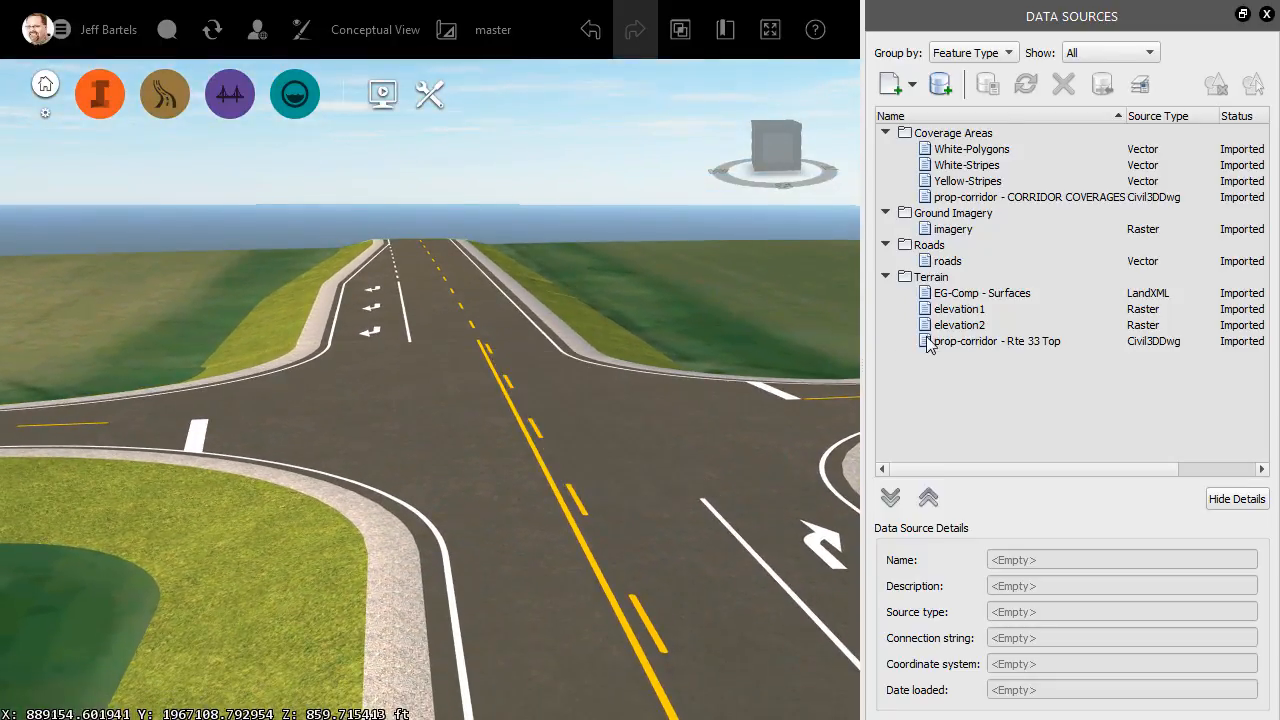
Reimport the prop-corridor - Rte 33 Top terrain source from the edited drawing
right_click(996, 341)
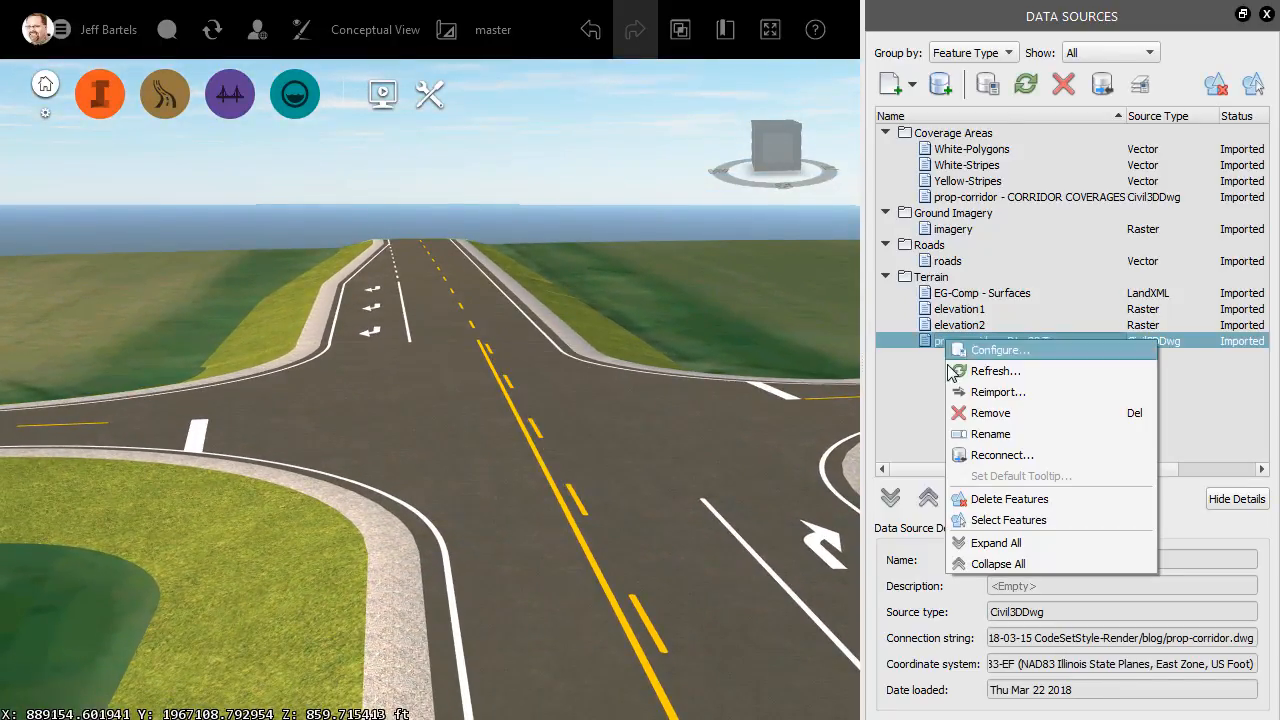
click(997, 391)
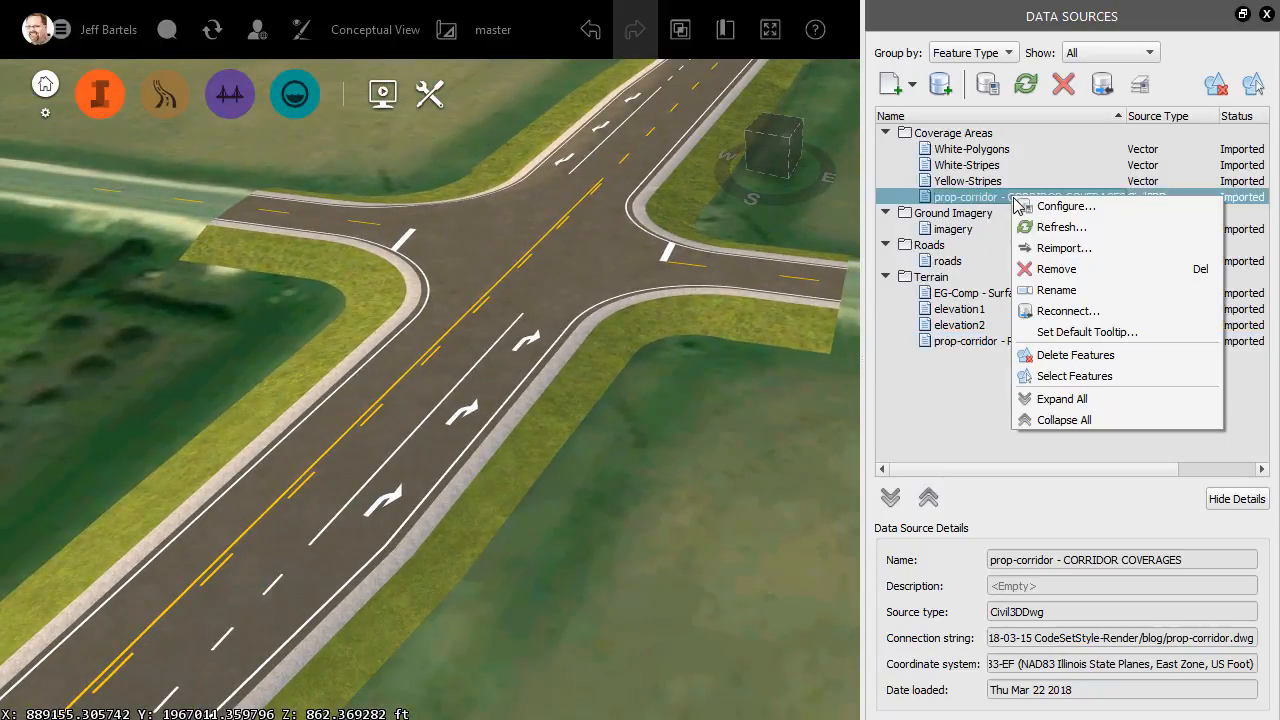
Reload prop-corridor - CORRIDOR COVERAGES from the edited Civil 3D drawing
click(1064, 247)
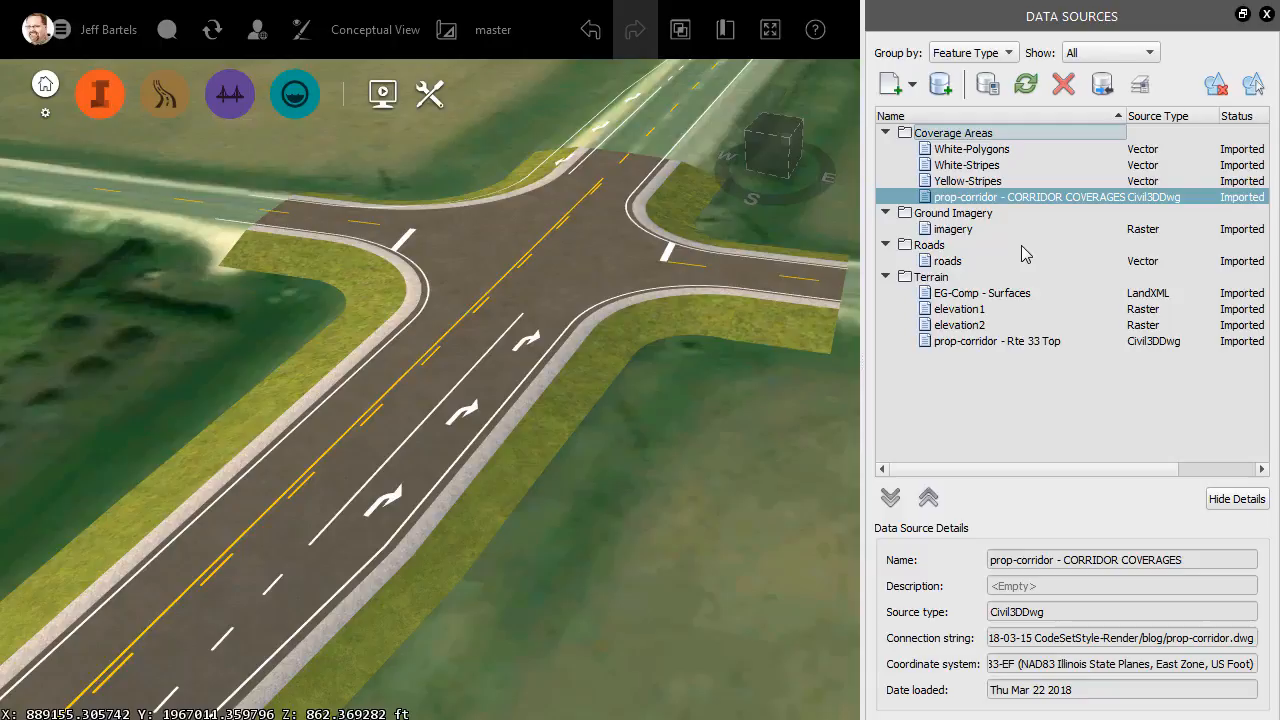
mouse_move(687, 439)
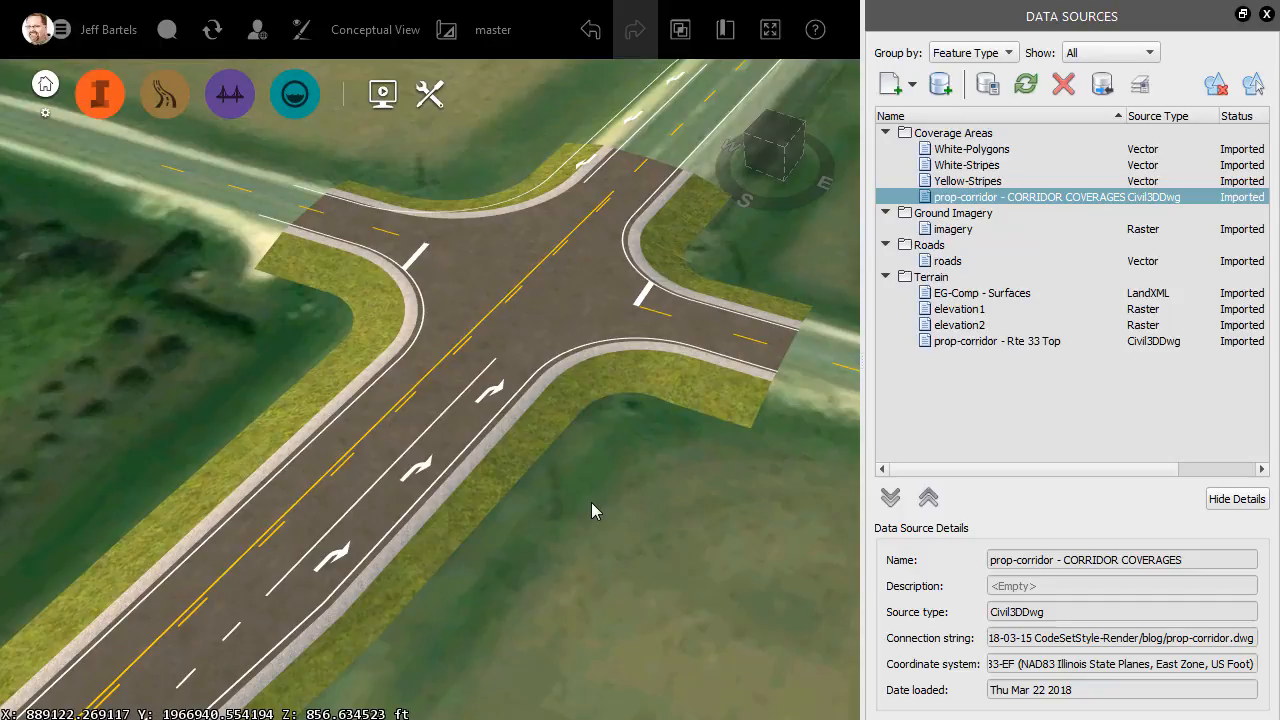
Reimport the Yellow-Stripes, White-Polygons and White-Stripes shapefiles, then close Data Sources
click(967, 181)
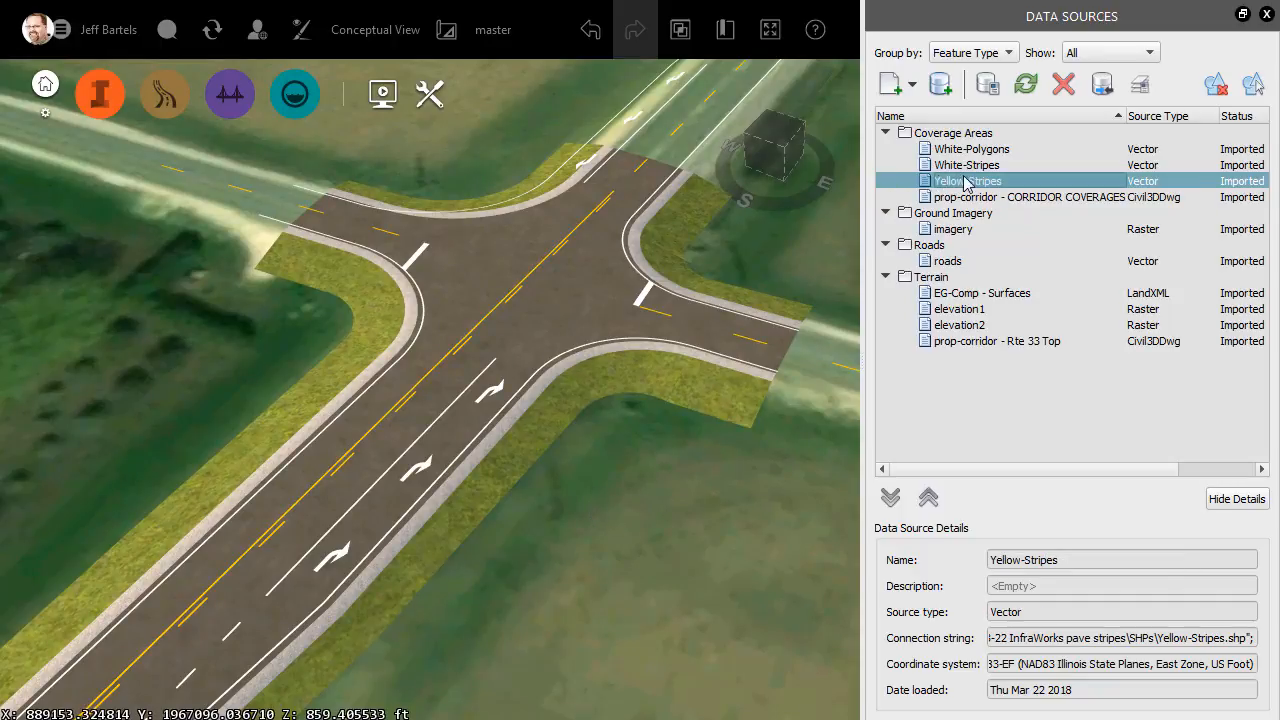
click(1025, 84)
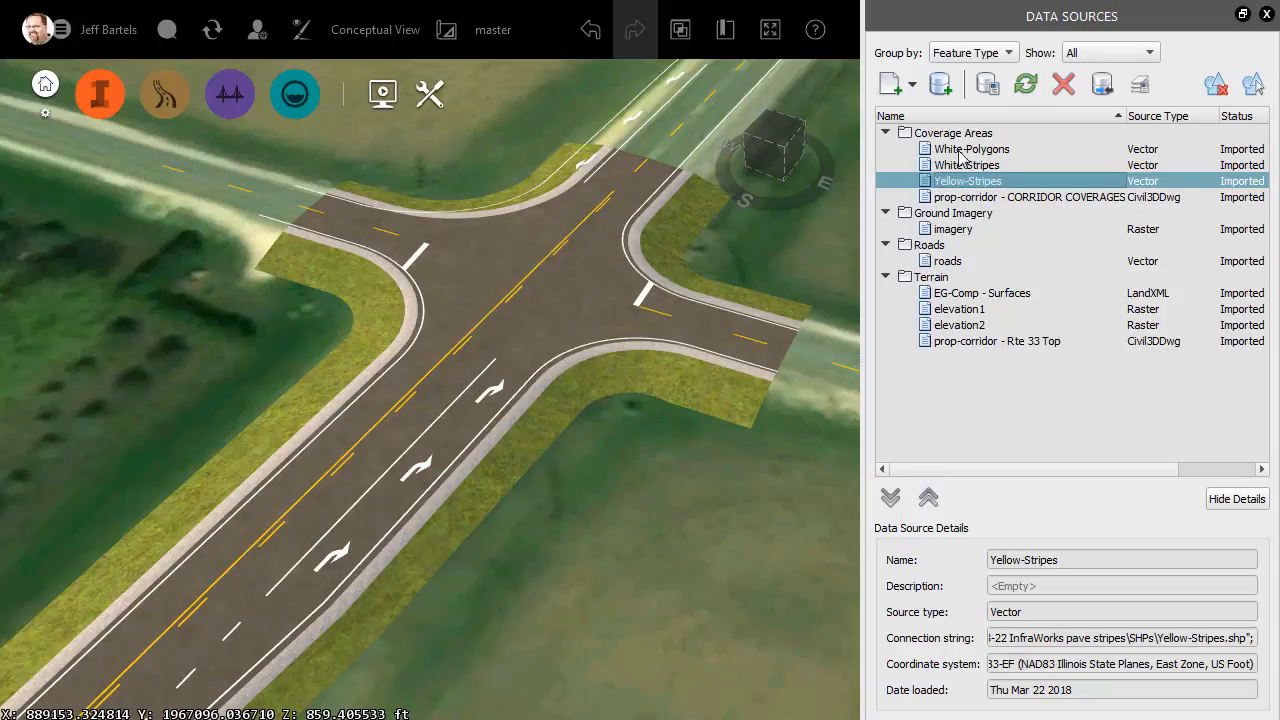
click(970, 148)
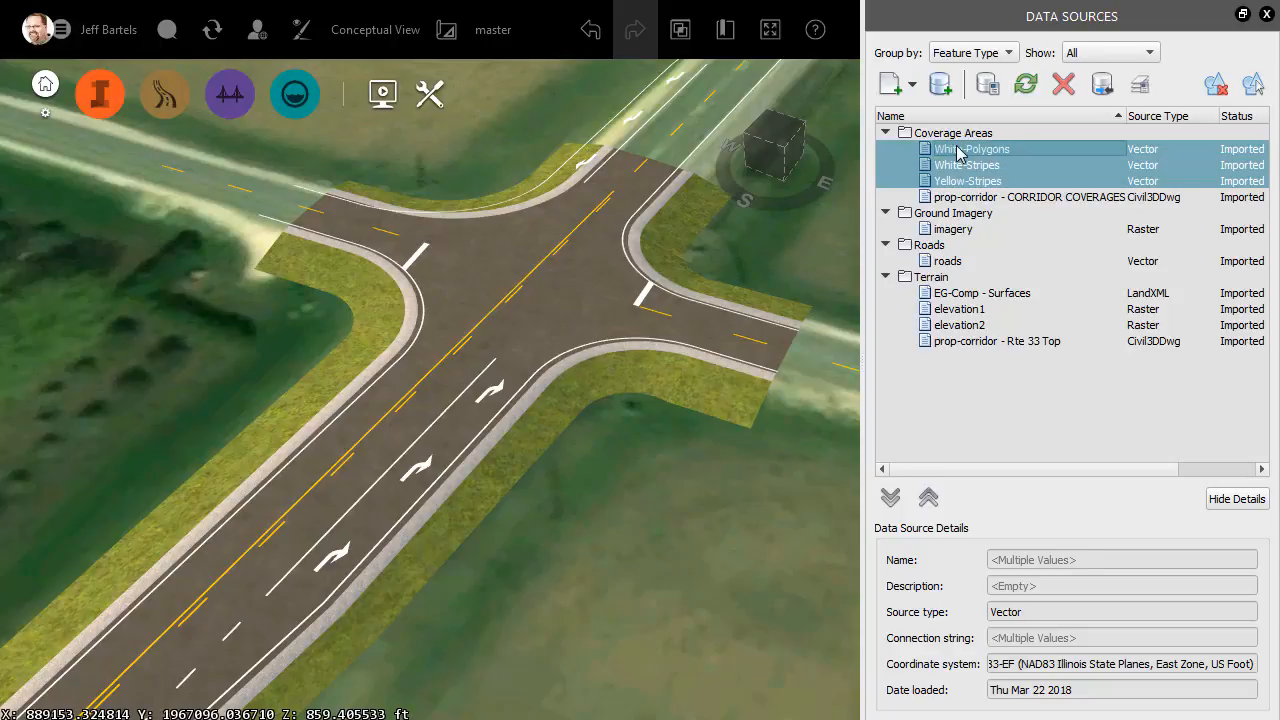
click(1025, 84)
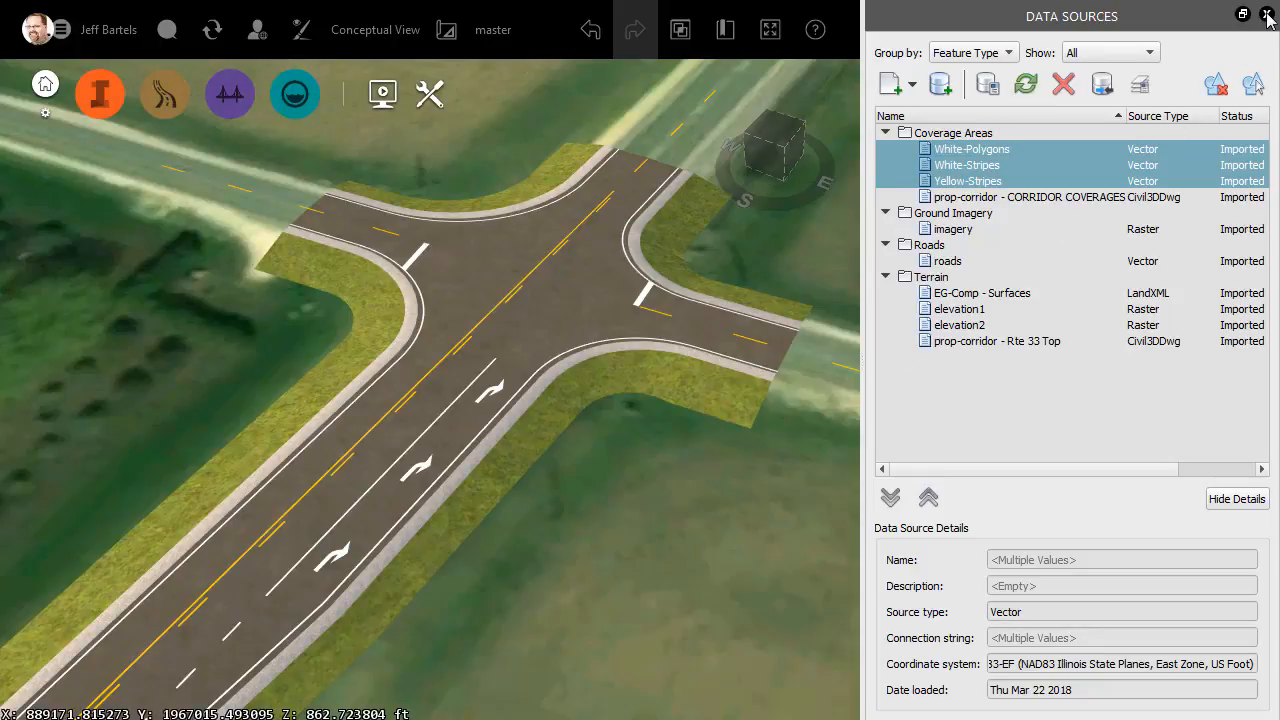
click(1268, 15)
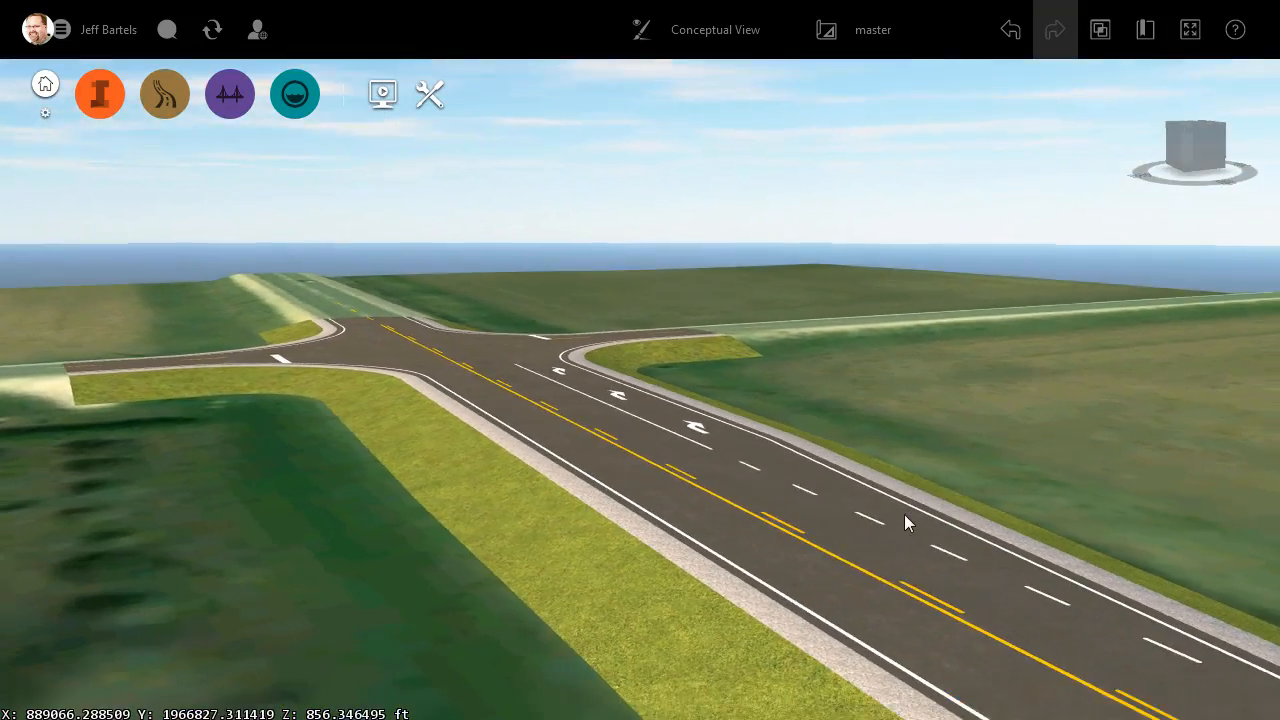
drag(908, 523, 881, 540)
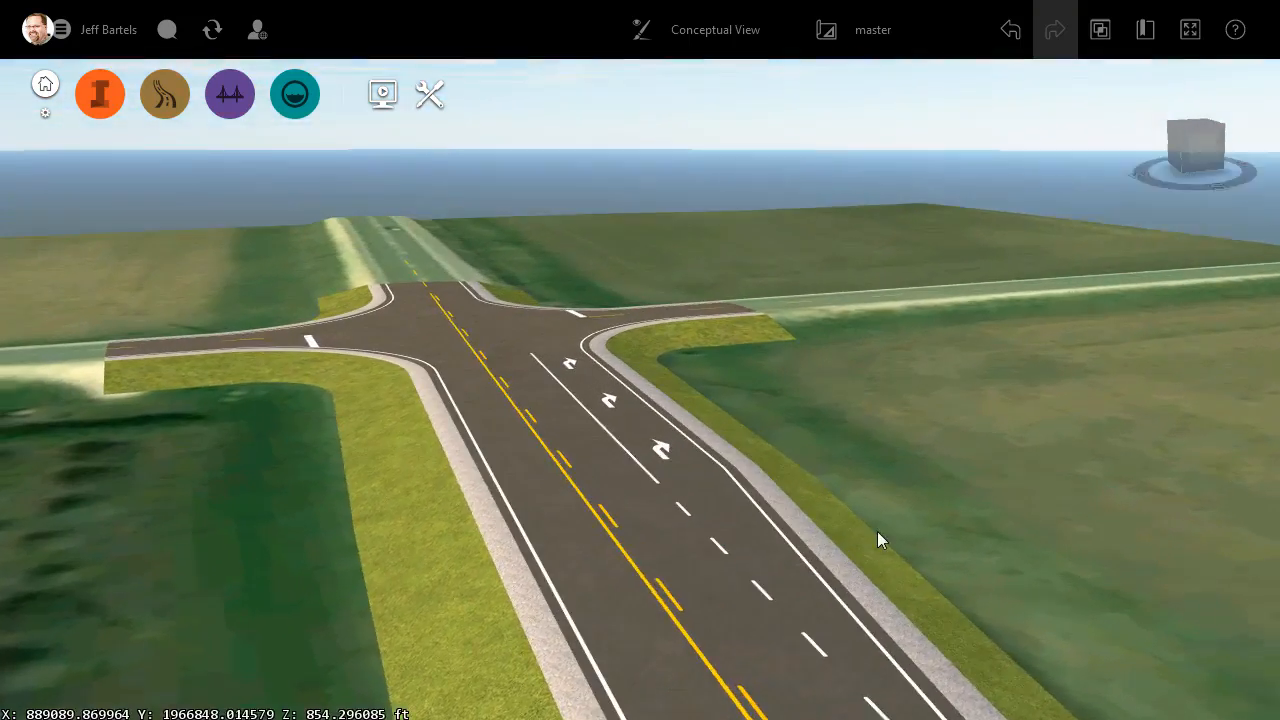
drag(880, 540, 743, 587)
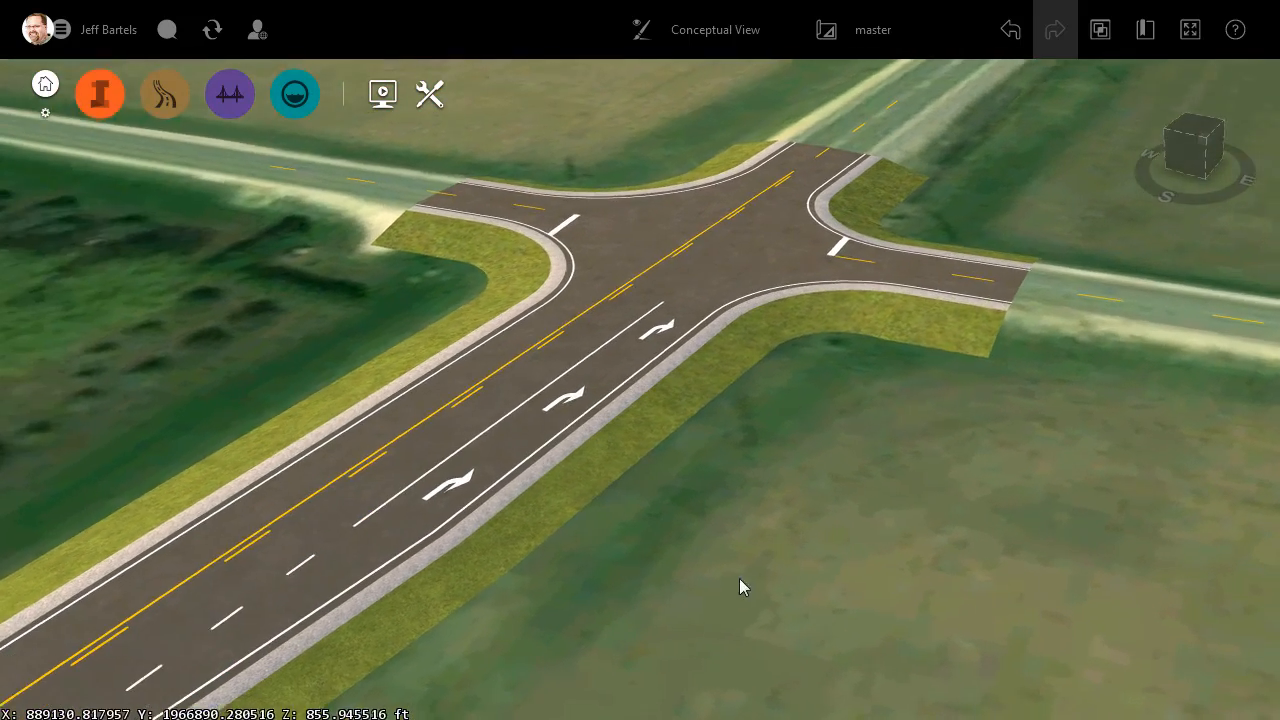